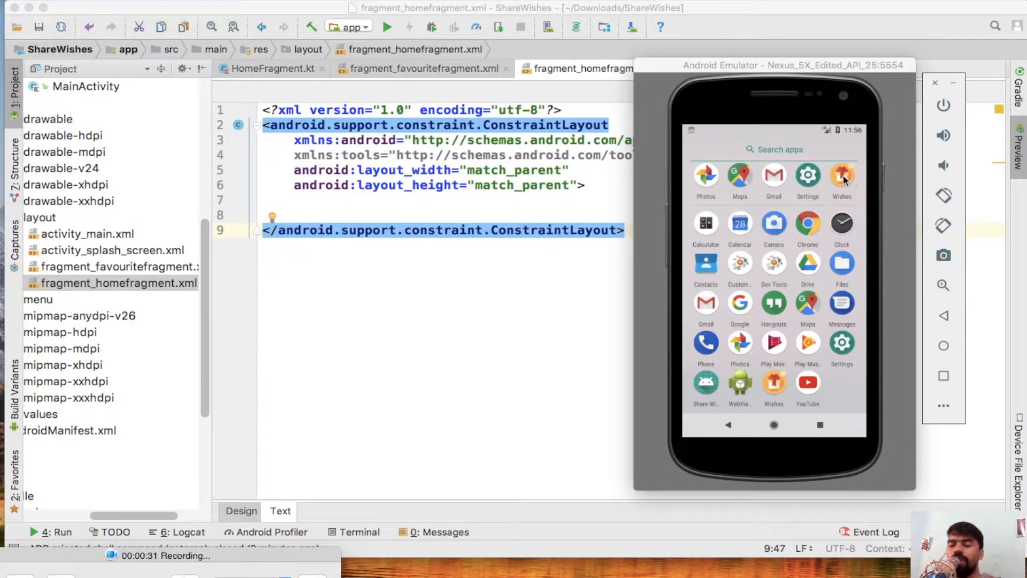
pyautogui.moveTo(862, 194)
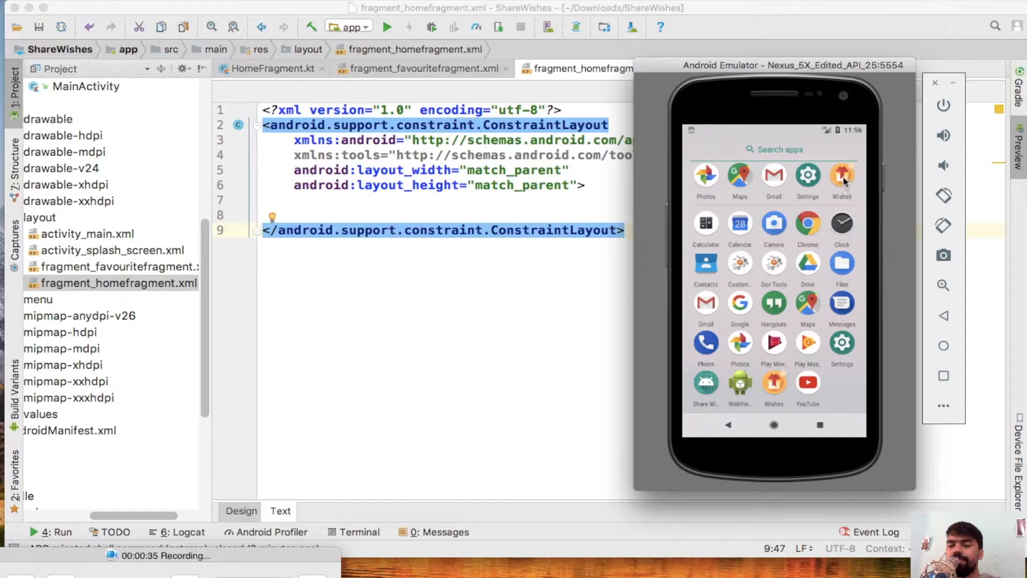
# Launch the Wishes app from the emulator's app drawer and scroll its Home feed of greeting posts.
pyautogui.click(840, 176)
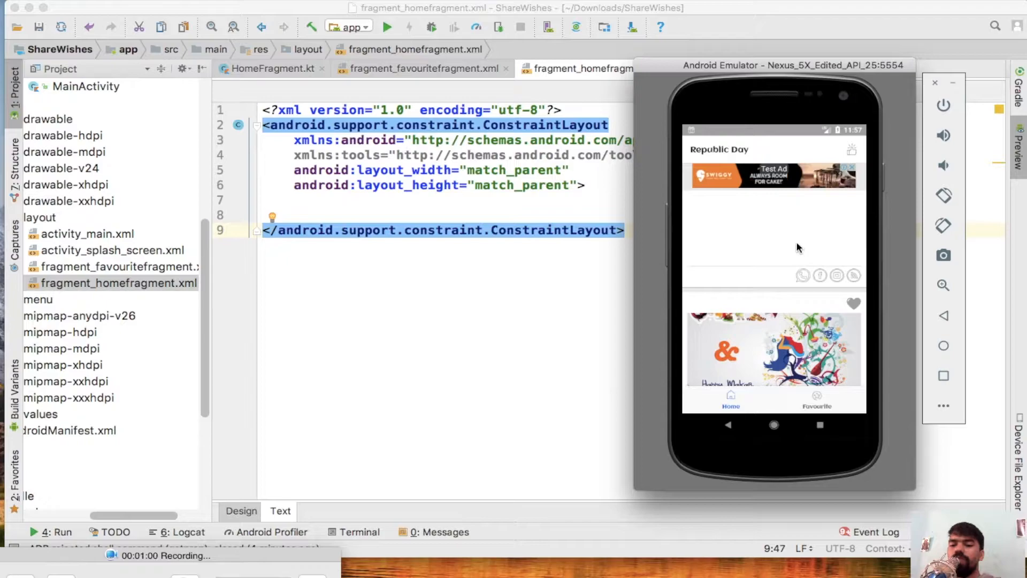
pyautogui.moveTo(793, 314)
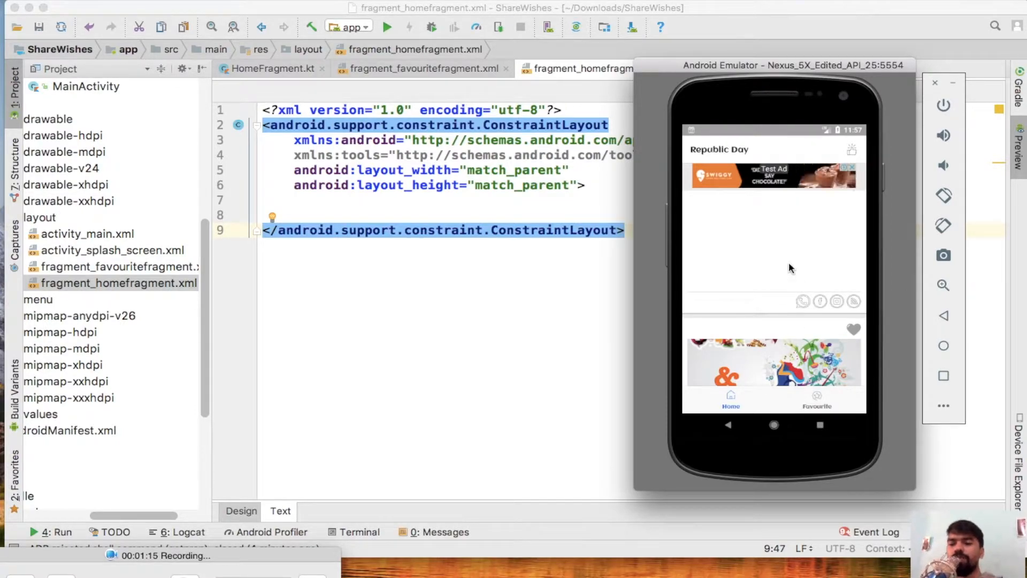
pyautogui.moveTo(797, 244)
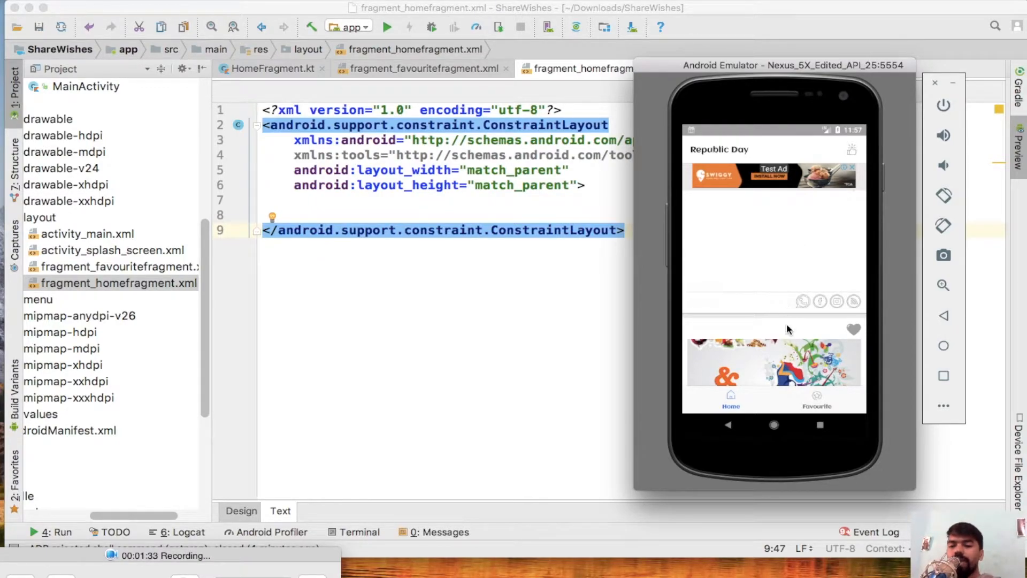
pyautogui.moveTo(826, 336)
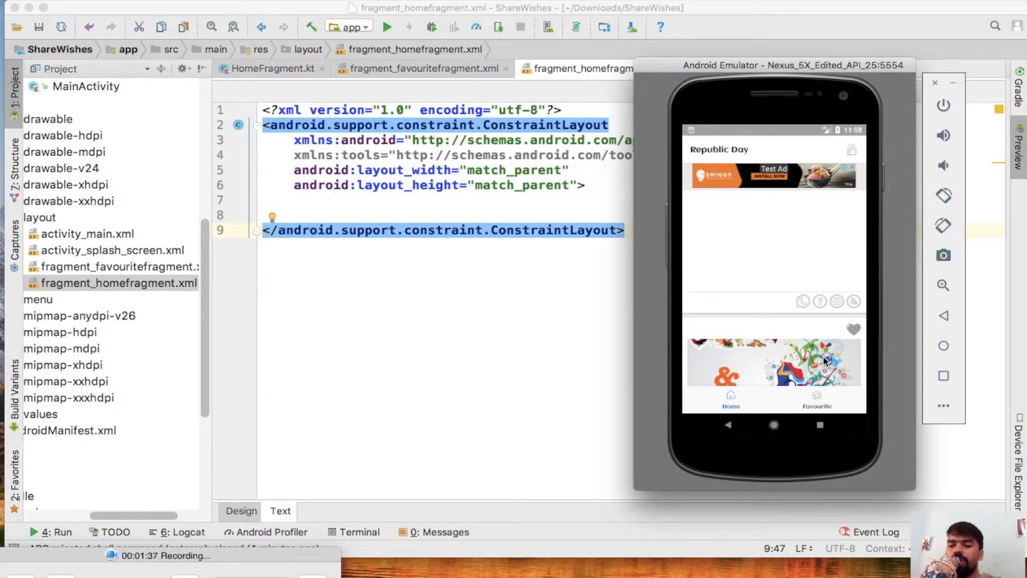
pyautogui.moveTo(823, 349)
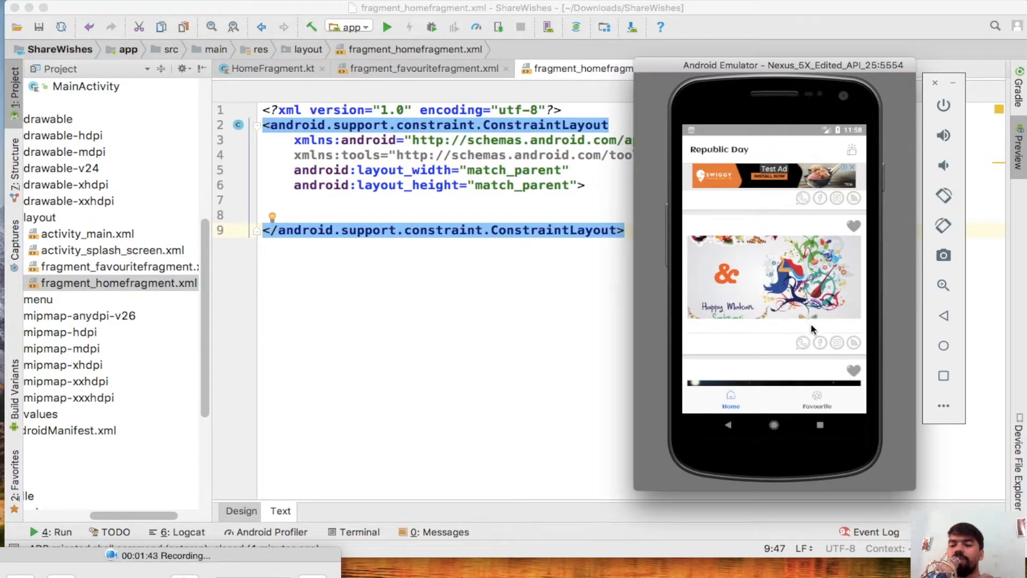
pyautogui.scroll(-3)
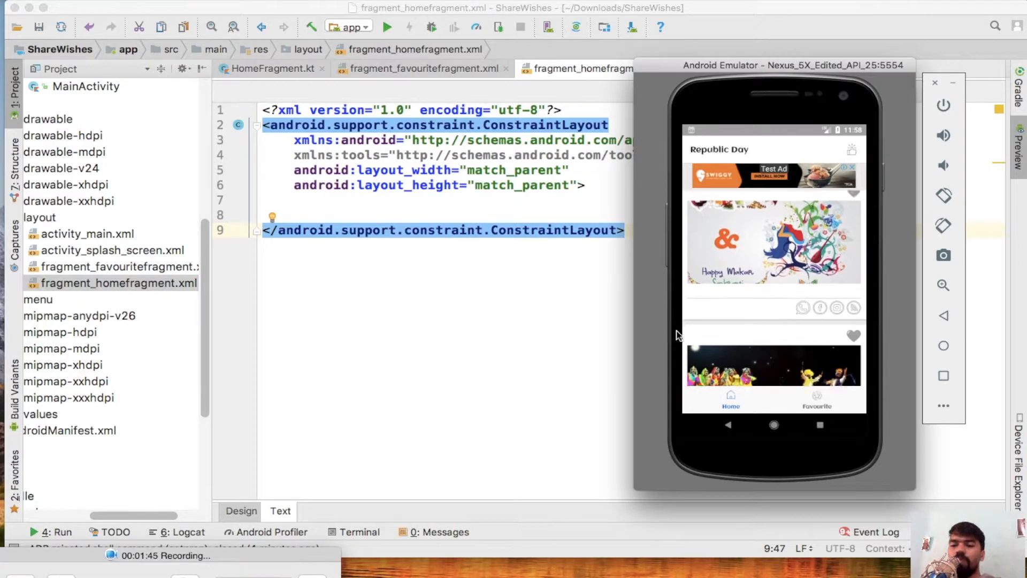
pyautogui.moveTo(773, 199)
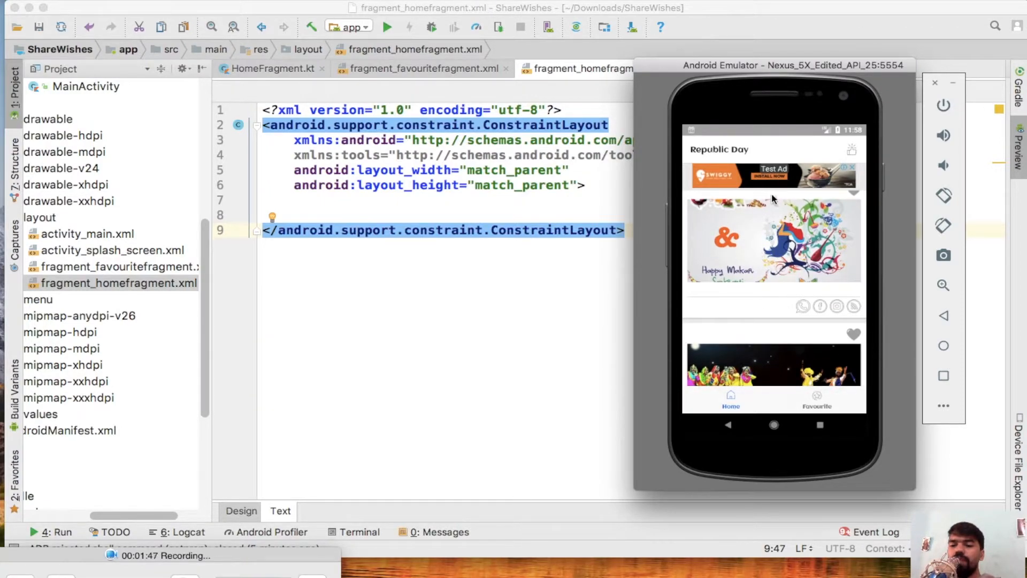
pyautogui.moveTo(871, 234)
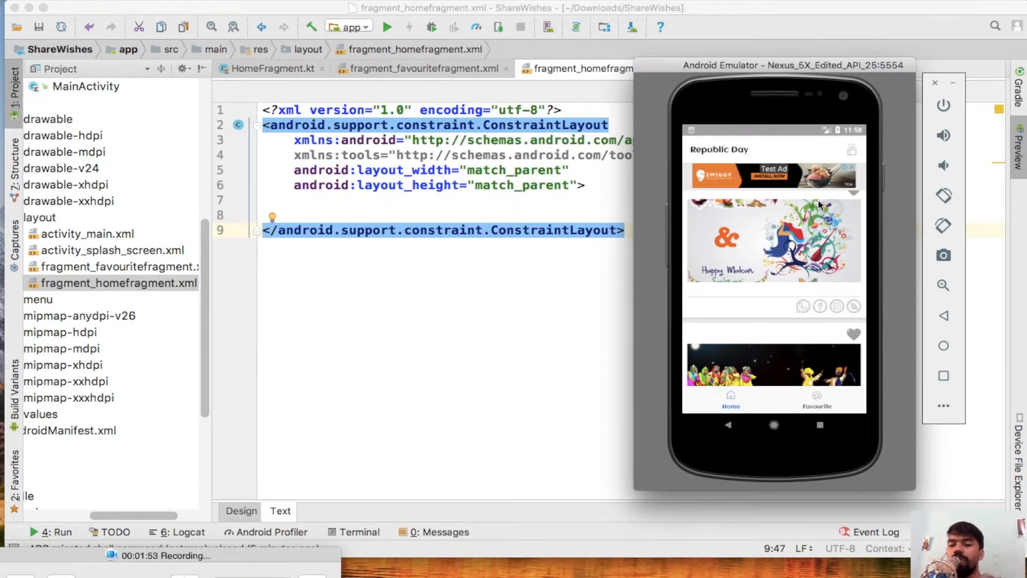
pyautogui.moveTo(840, 277)
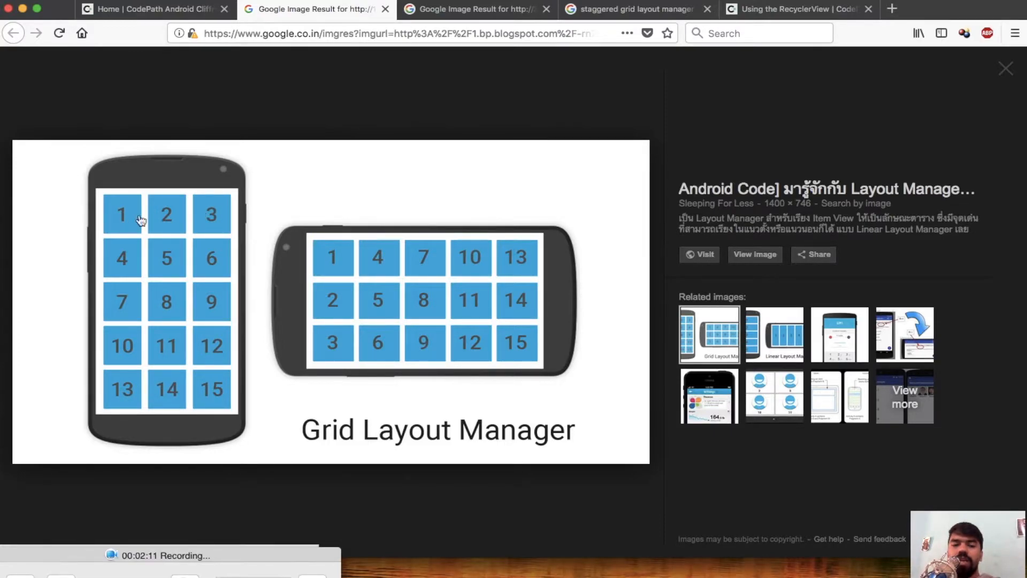
pyautogui.moveTo(196, 264)
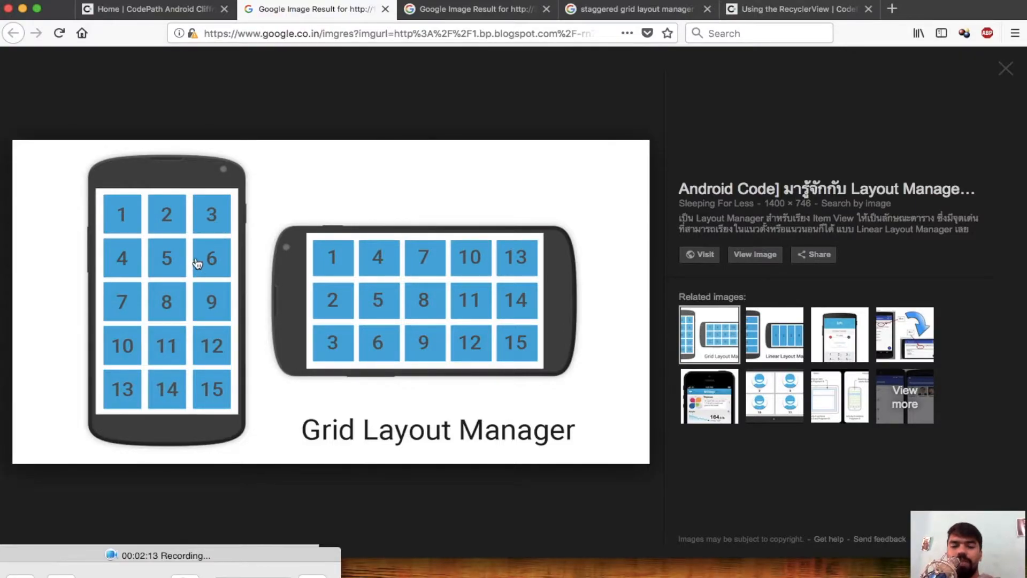
pyautogui.moveTo(197, 231)
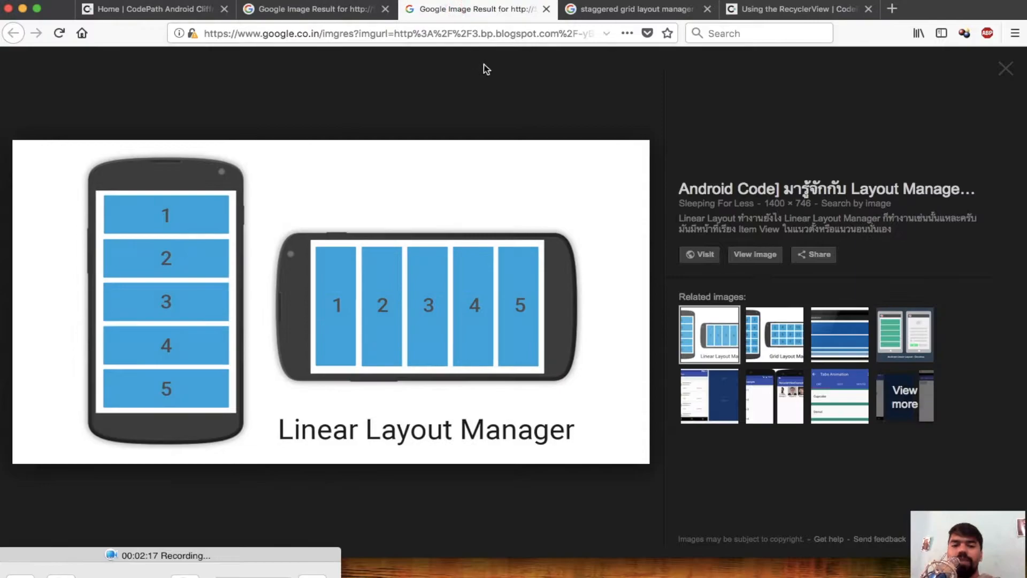
pyautogui.moveTo(236, 202)
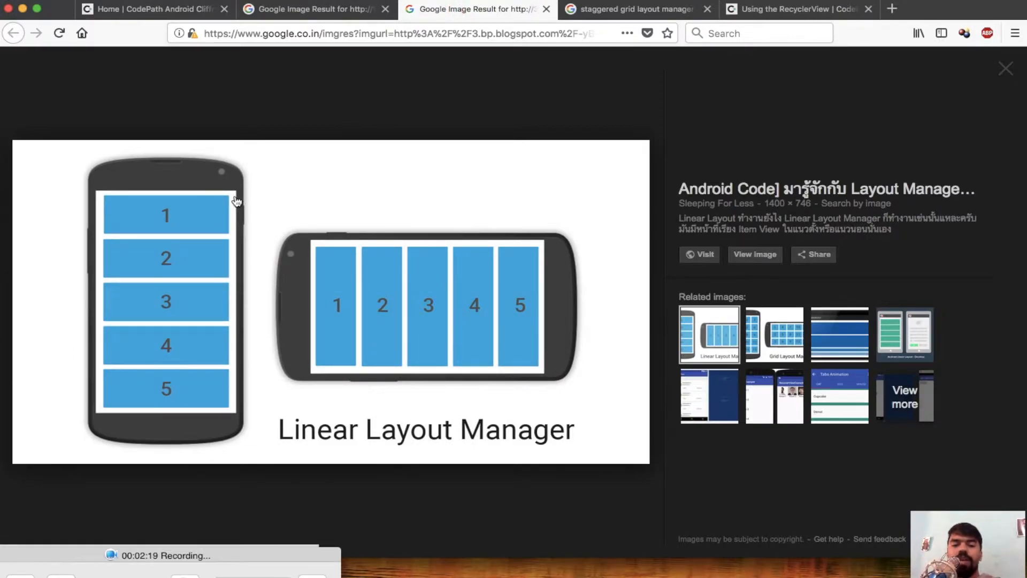
pyautogui.moveTo(241, 257)
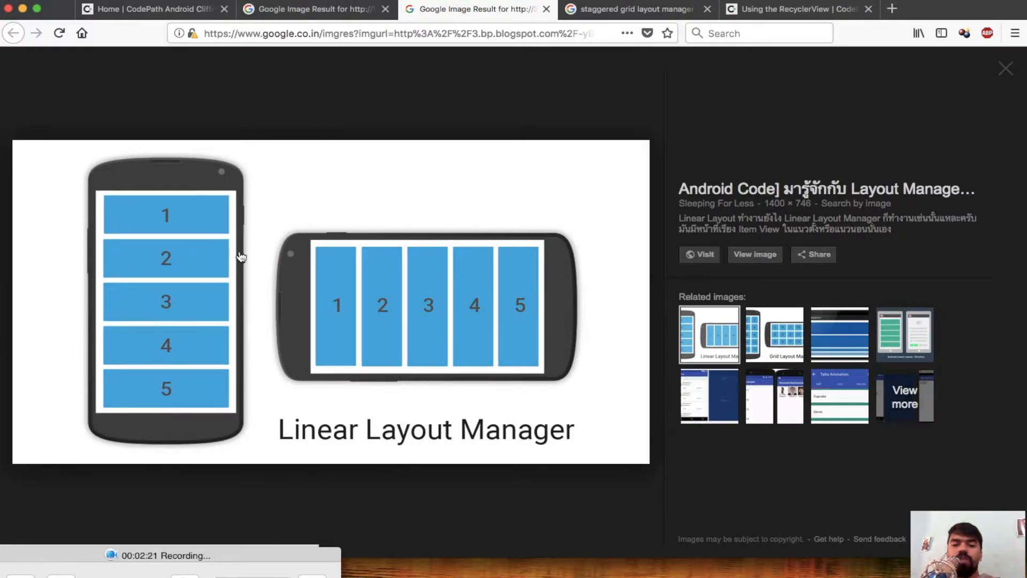
pyautogui.moveTo(595, 303)
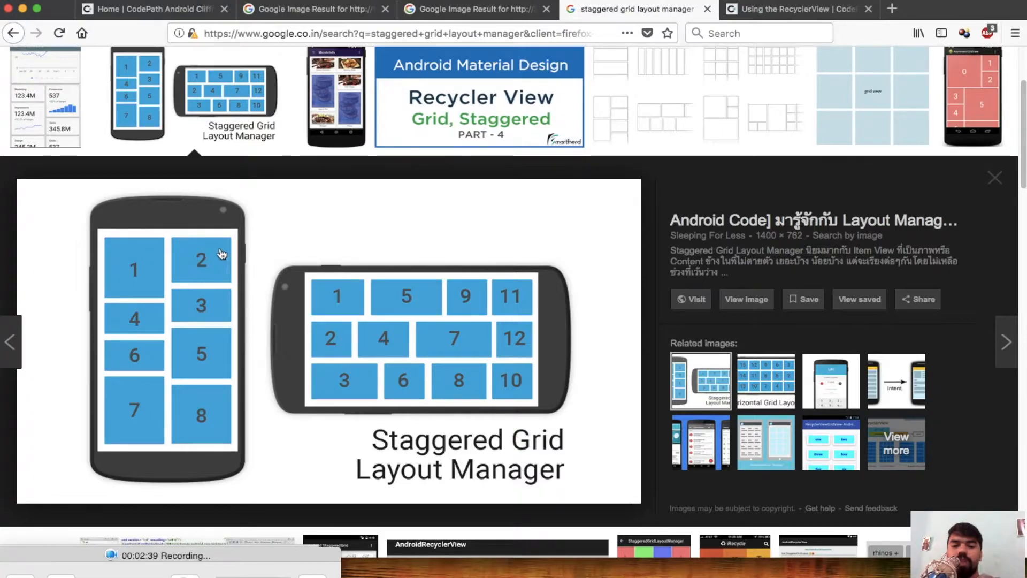
pyautogui.moveTo(169, 329)
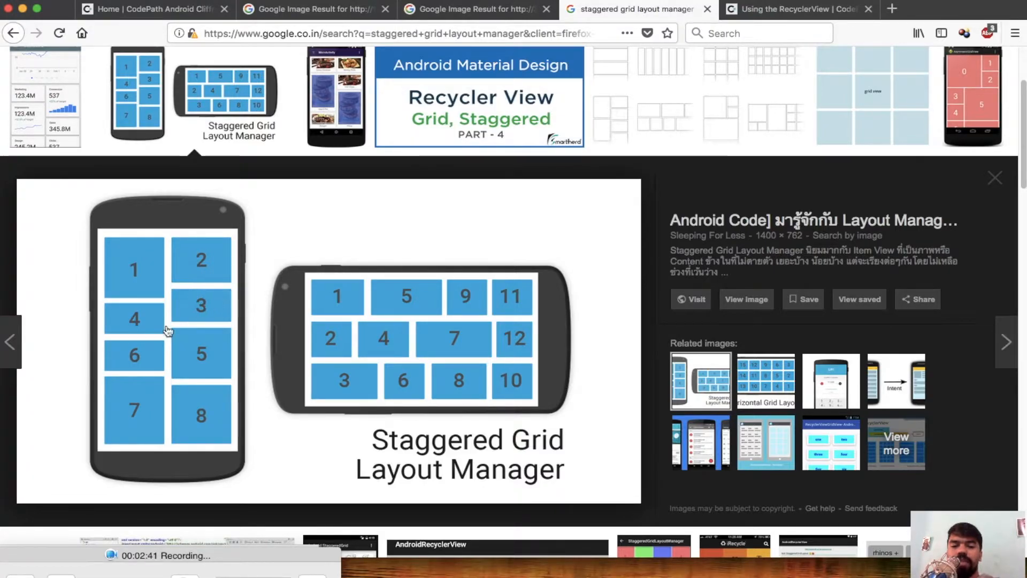
pyautogui.moveTo(168, 380)
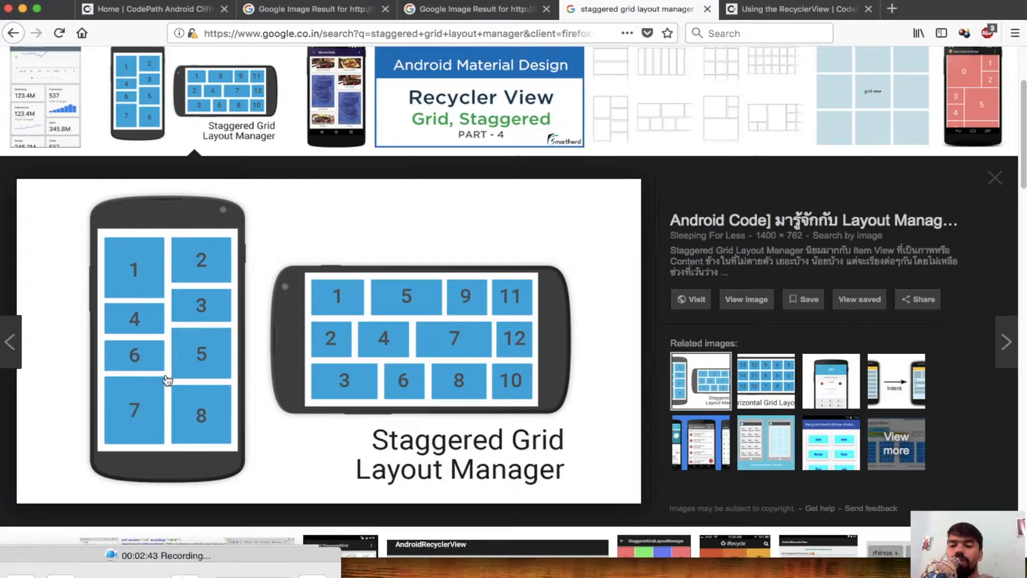
pyautogui.moveTo(420, 155)
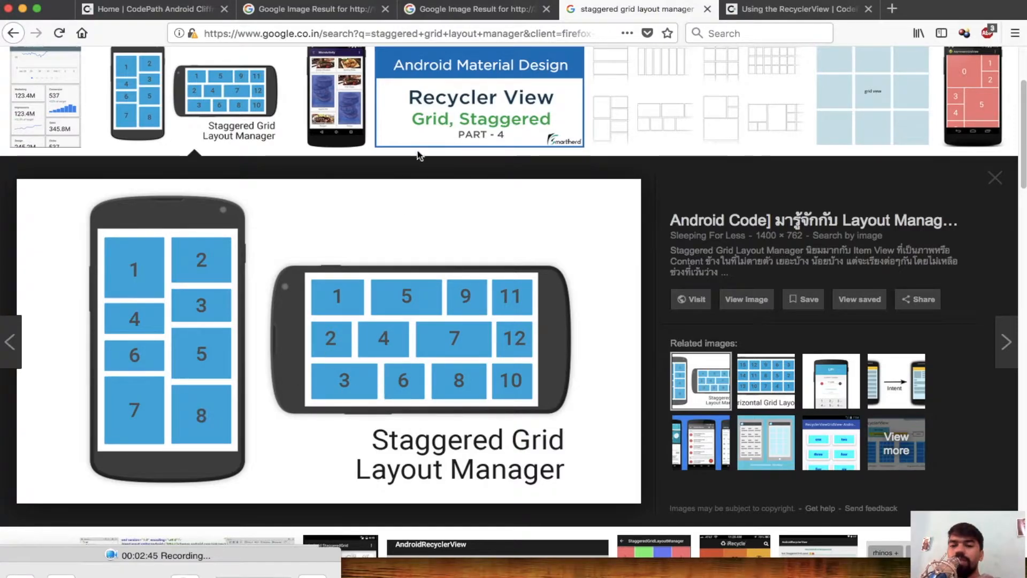
pyautogui.moveTo(468, 9)
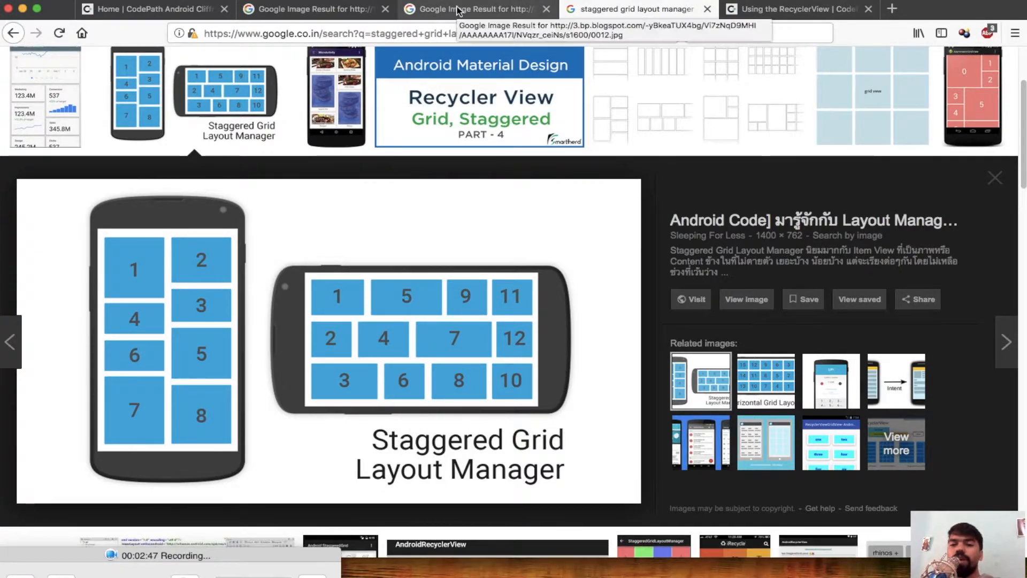
# Return to the Grid Layout Manager diagram, then move on to CodePath's Using the RecyclerView guide.
pyautogui.click(321, 9)
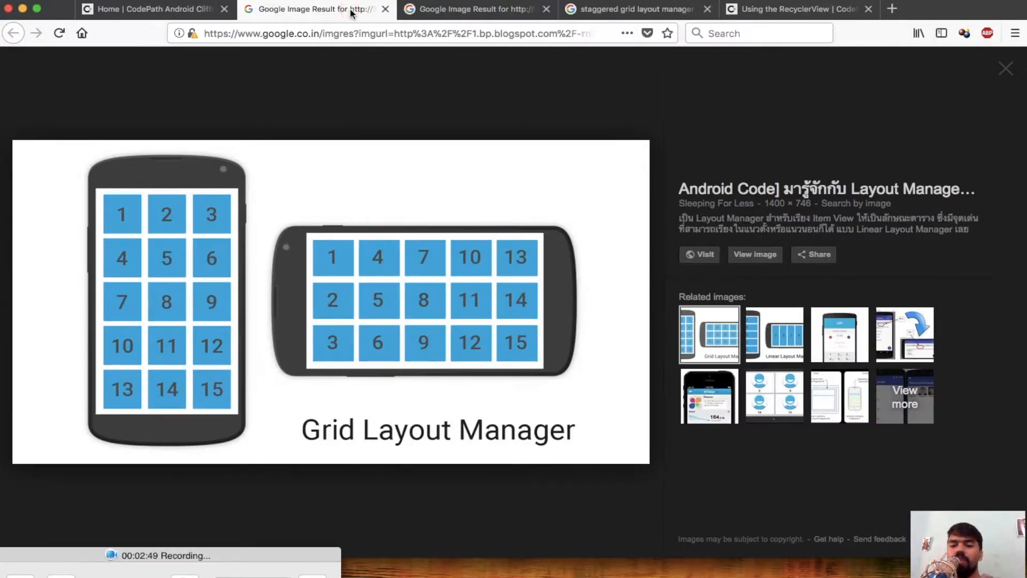
pyautogui.click(803, 10)
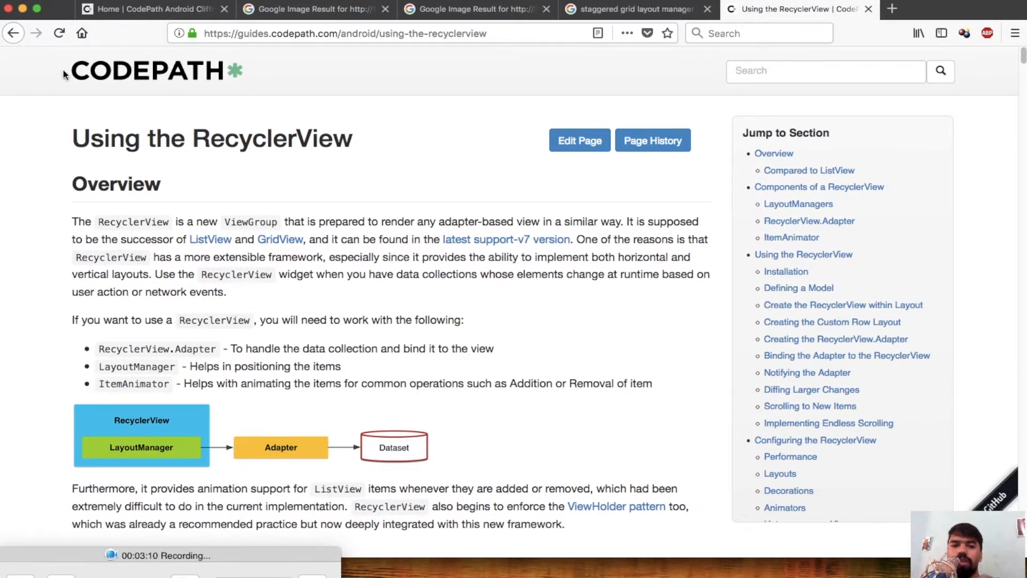
pyautogui.moveTo(236, 81)
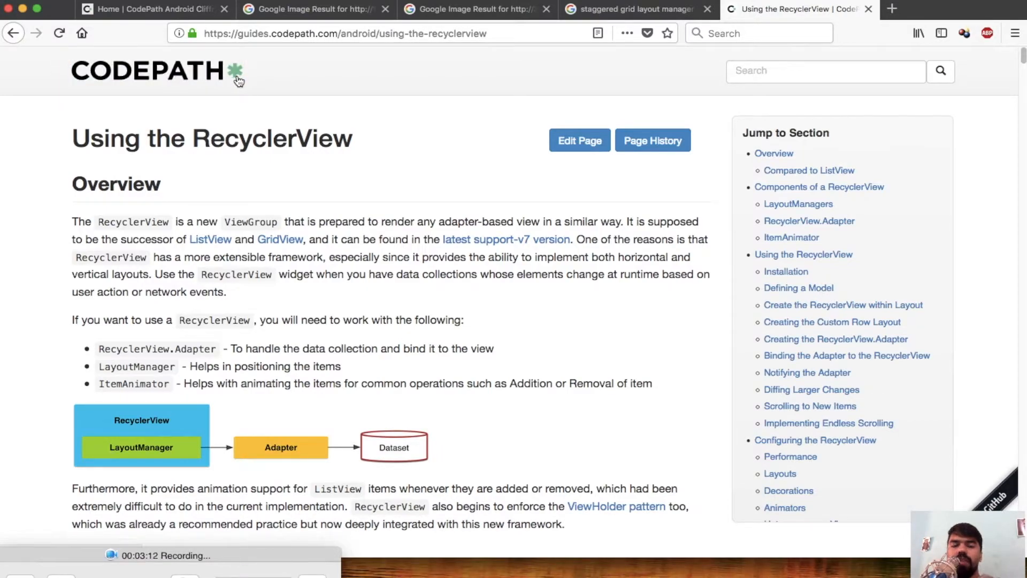
pyautogui.moveTo(232, 80)
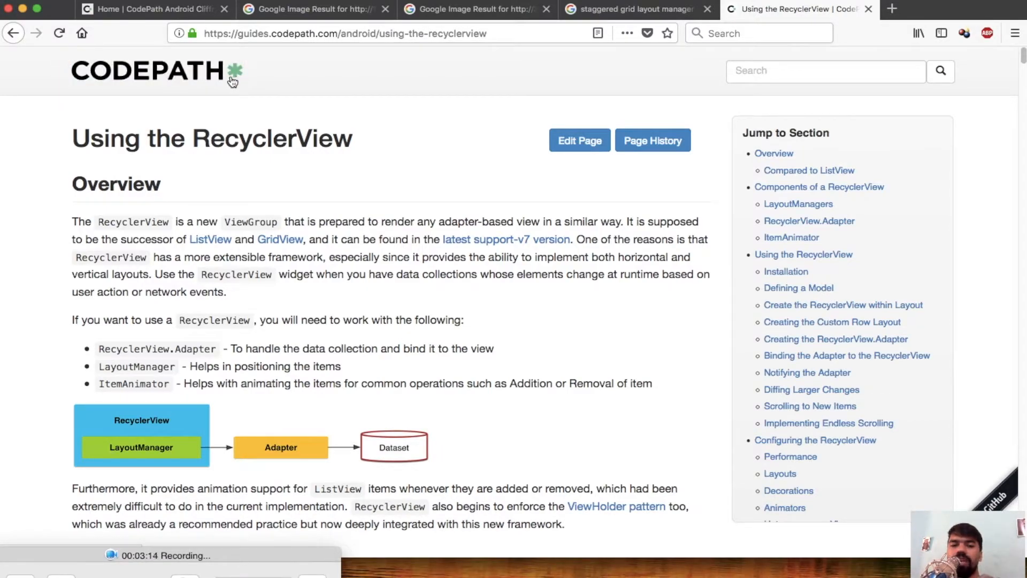
pyautogui.scroll(-3)
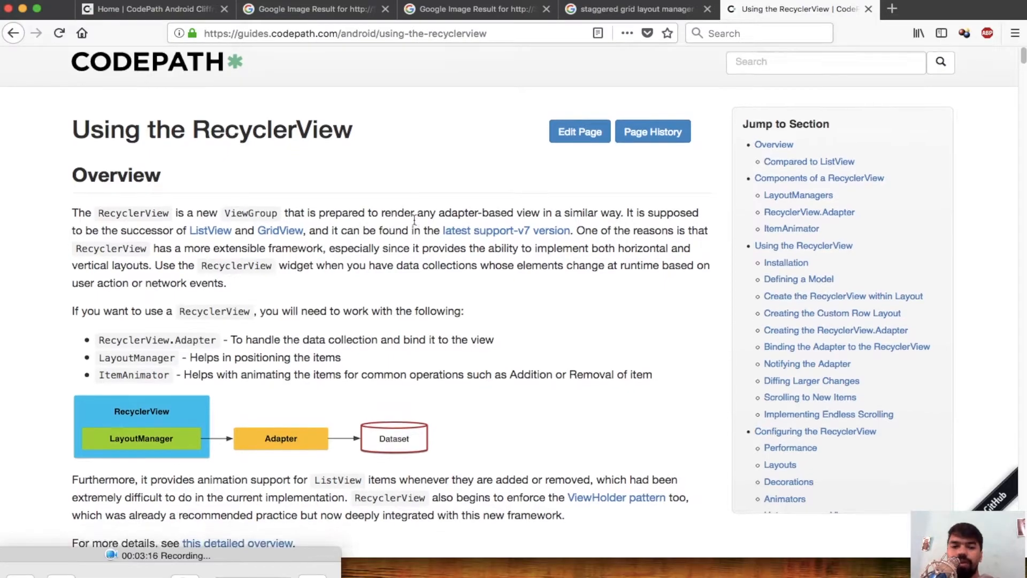
pyautogui.scroll(-3)
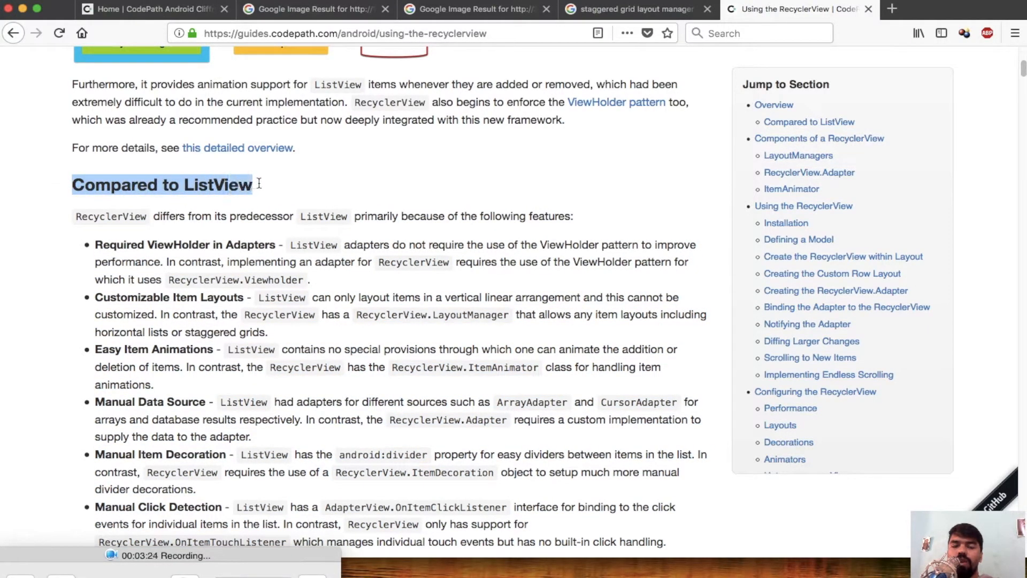
pyautogui.scroll(-3)
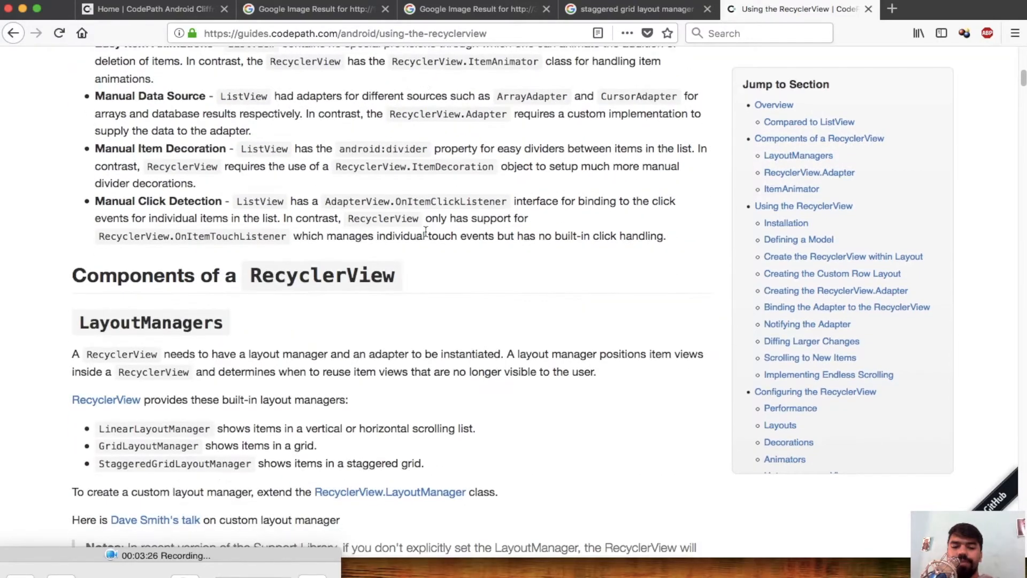
pyautogui.scroll(-3)
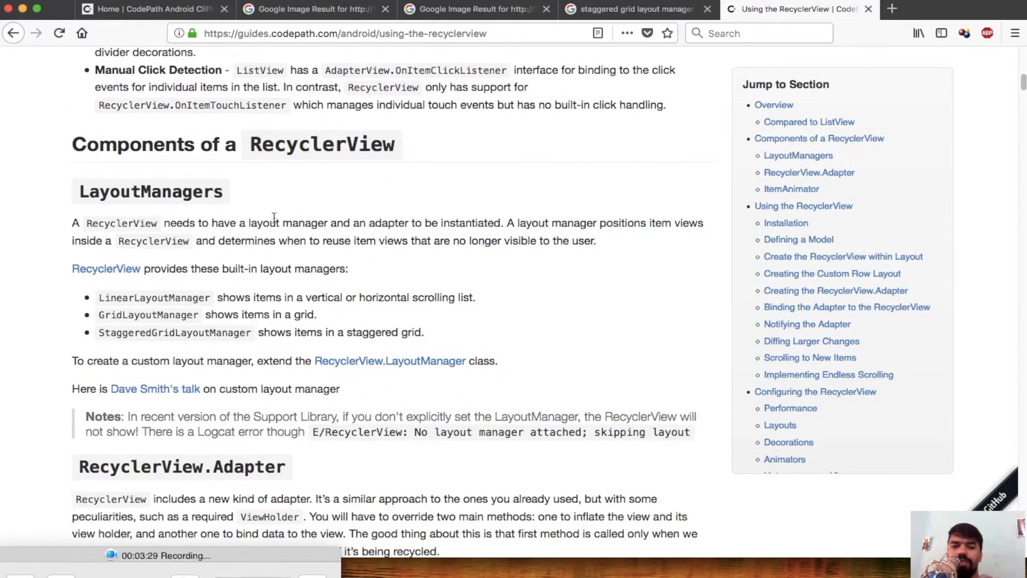
pyautogui.scroll(-3)
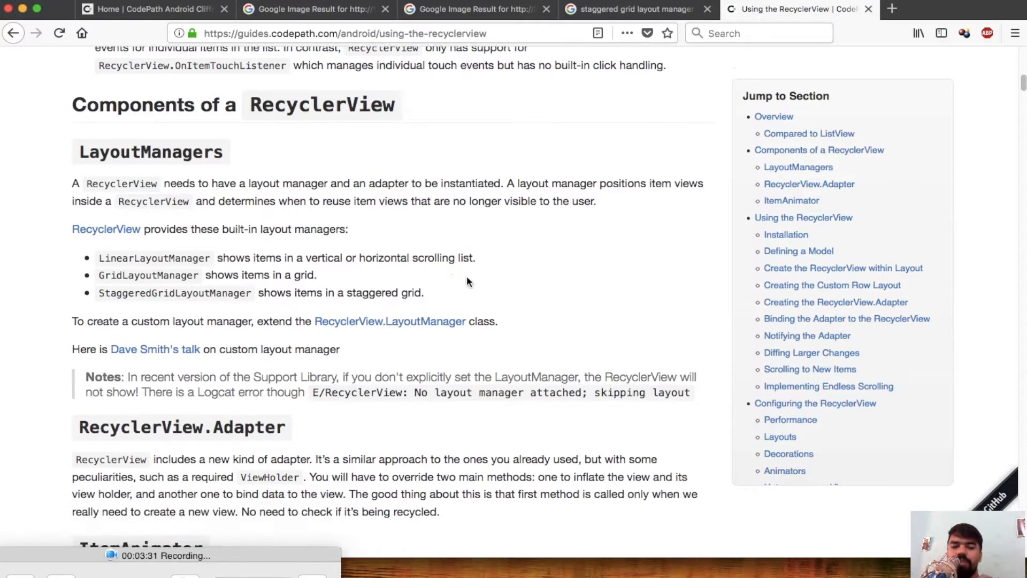
pyautogui.scroll(-3)
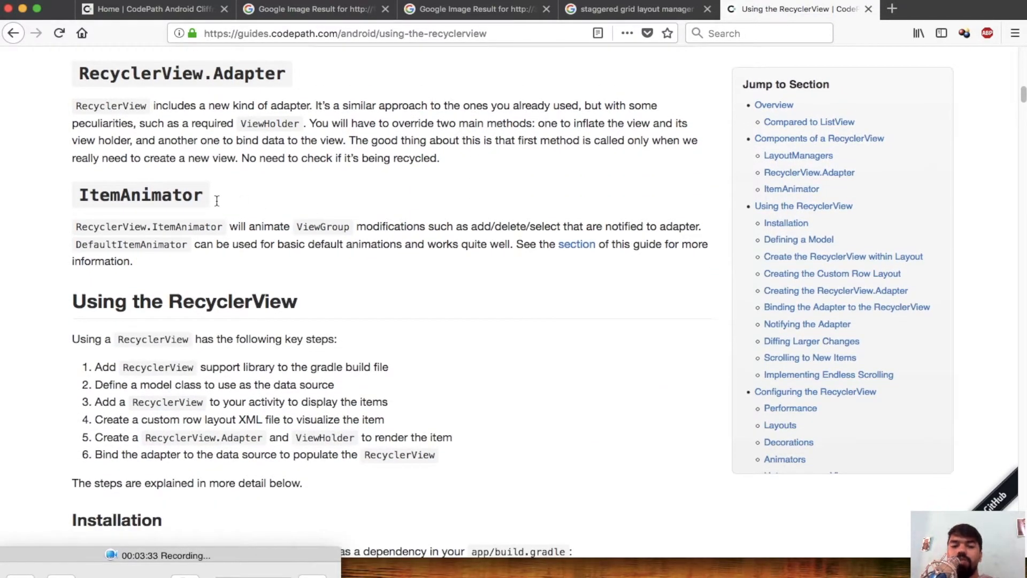
pyautogui.scroll(-3)
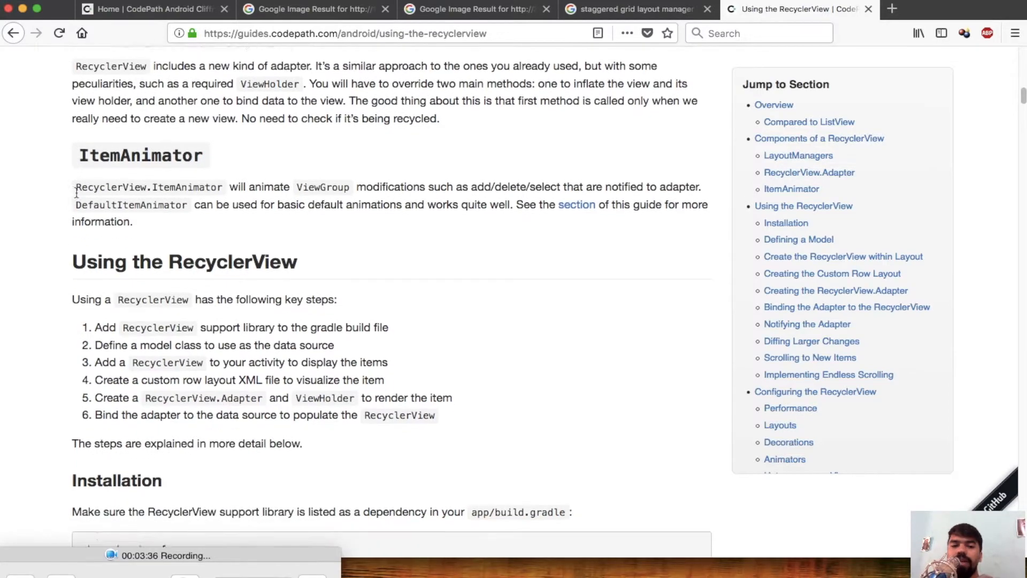
pyautogui.click(792, 188)
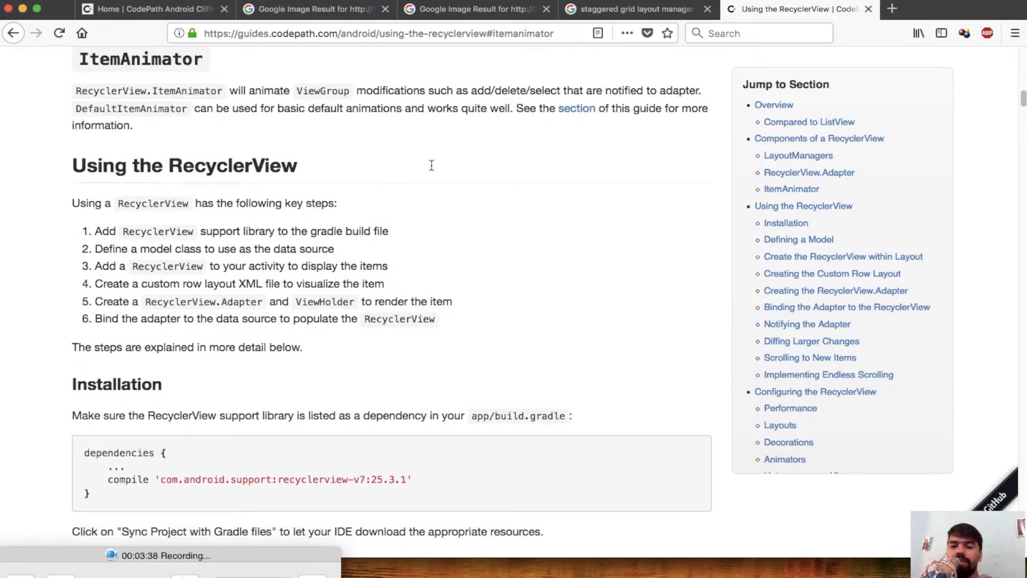
pyautogui.moveTo(445, 166)
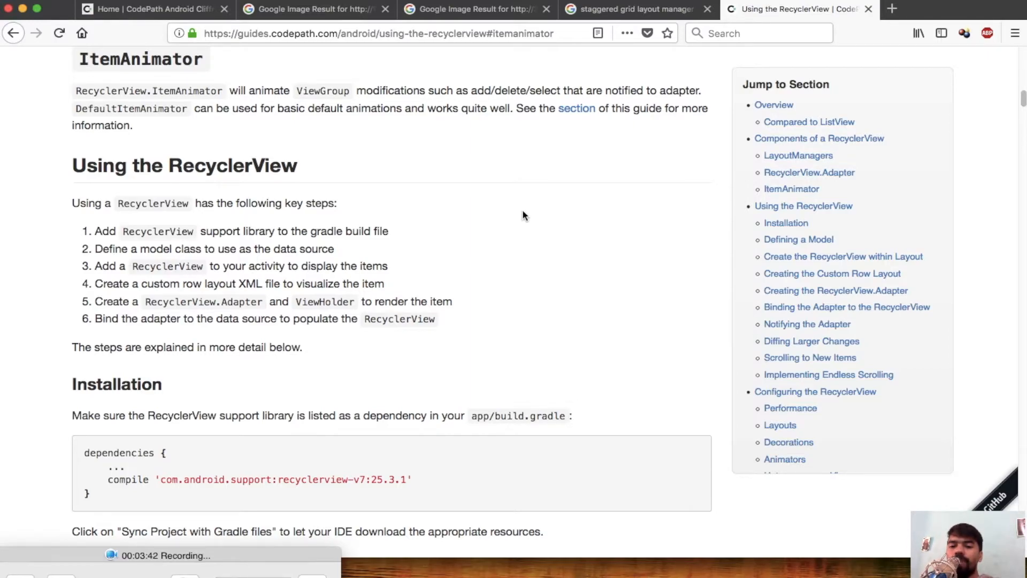
pyautogui.moveTo(389, 191)
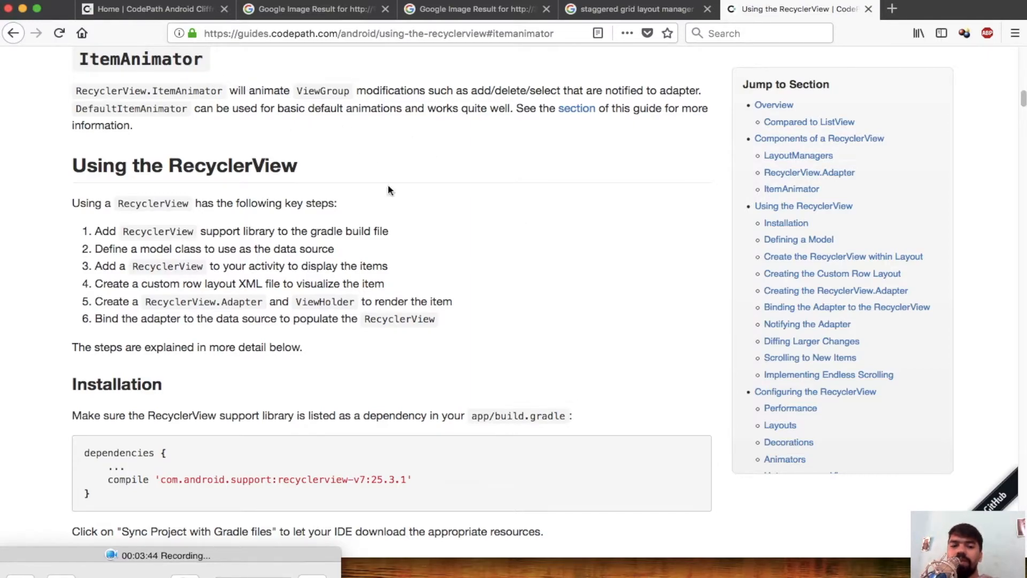
pyautogui.moveTo(327, 161)
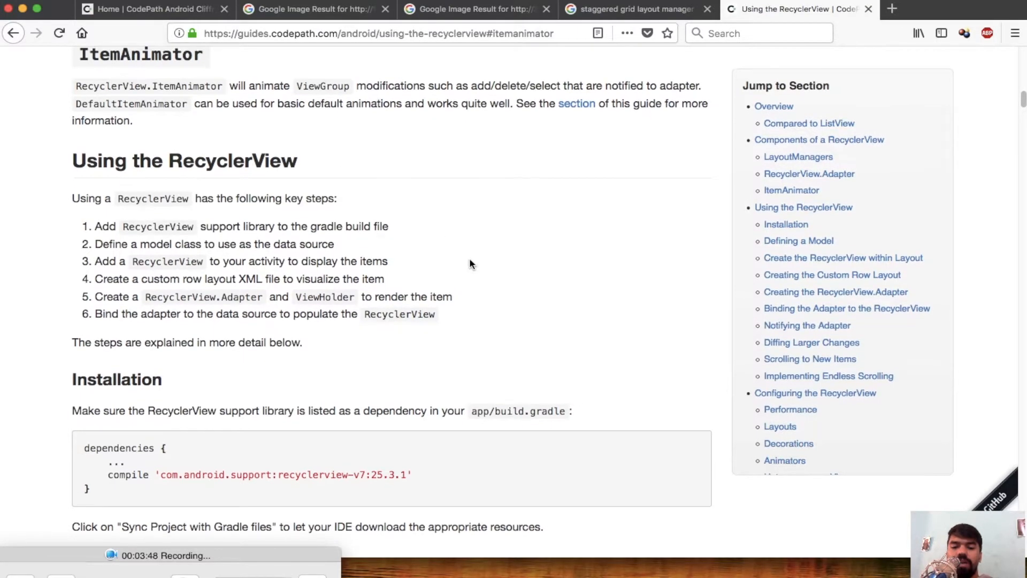
pyautogui.scroll(-3)
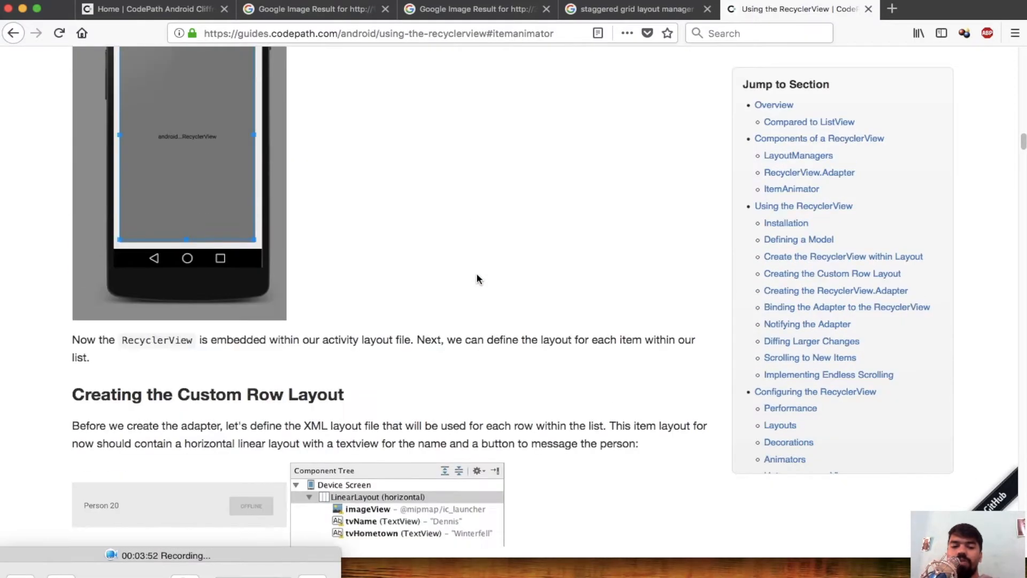
pyautogui.scroll(-3)
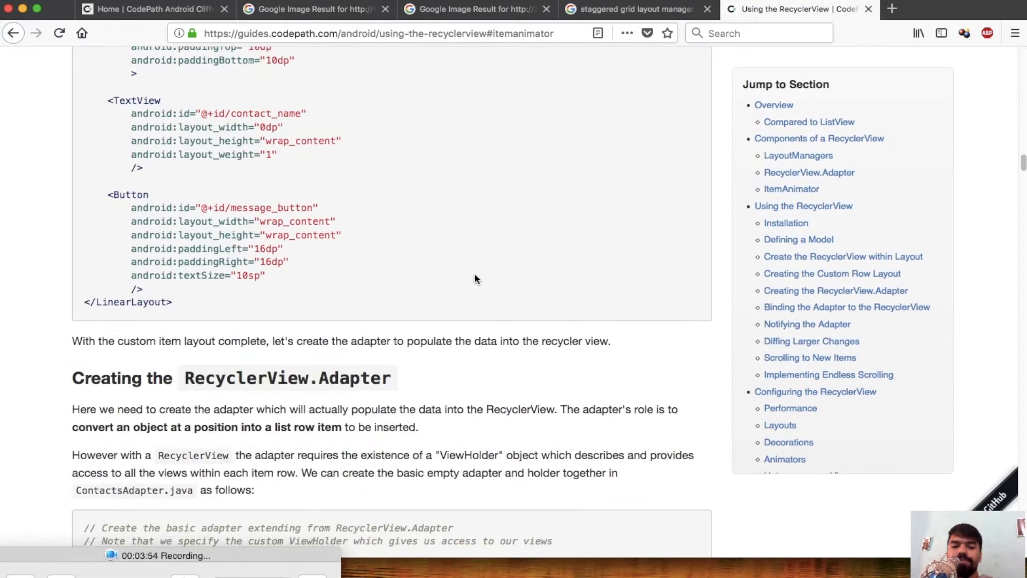
pyautogui.scroll(-3)
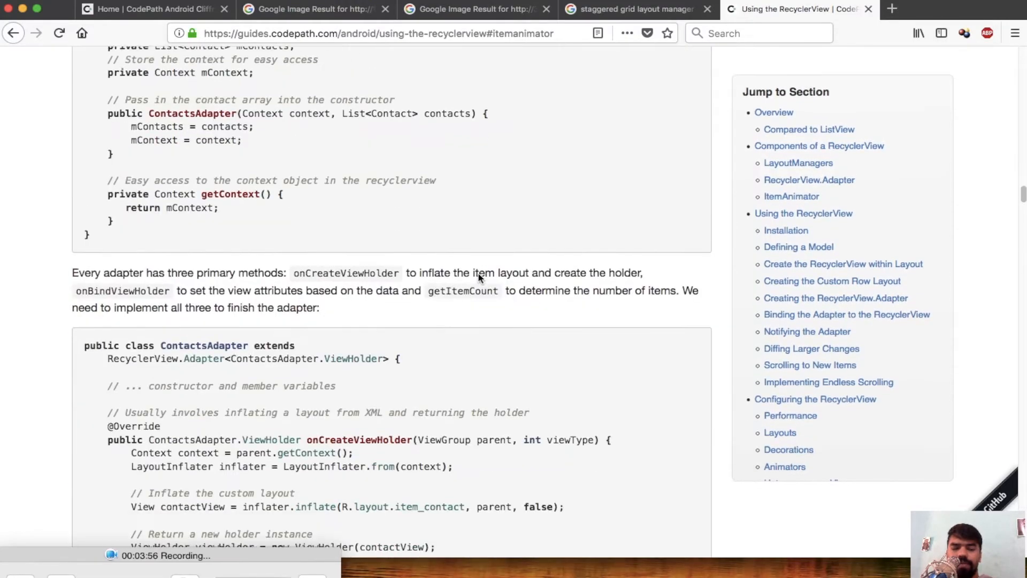
pyautogui.scroll(-3)
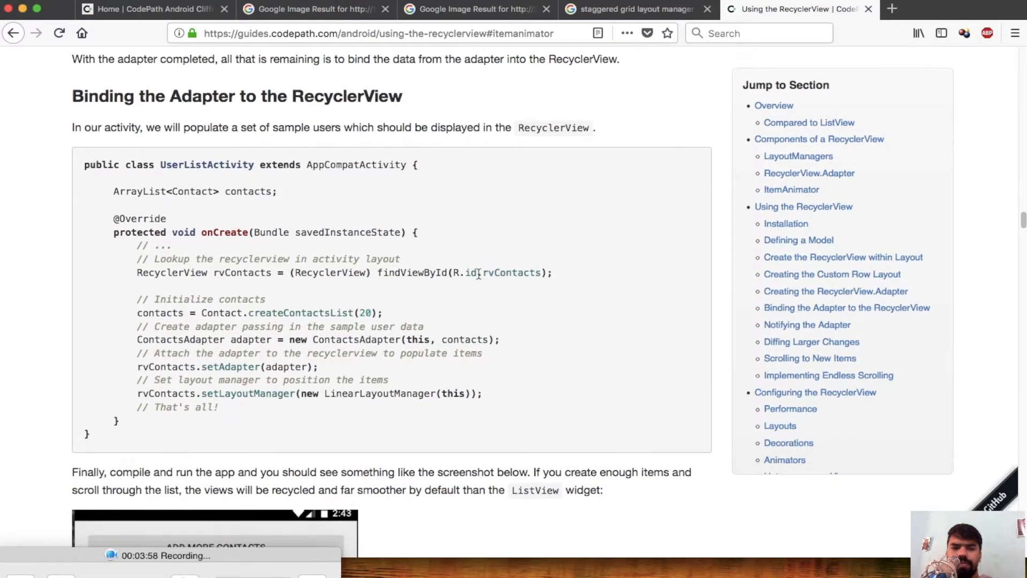
pyautogui.scroll(-3)
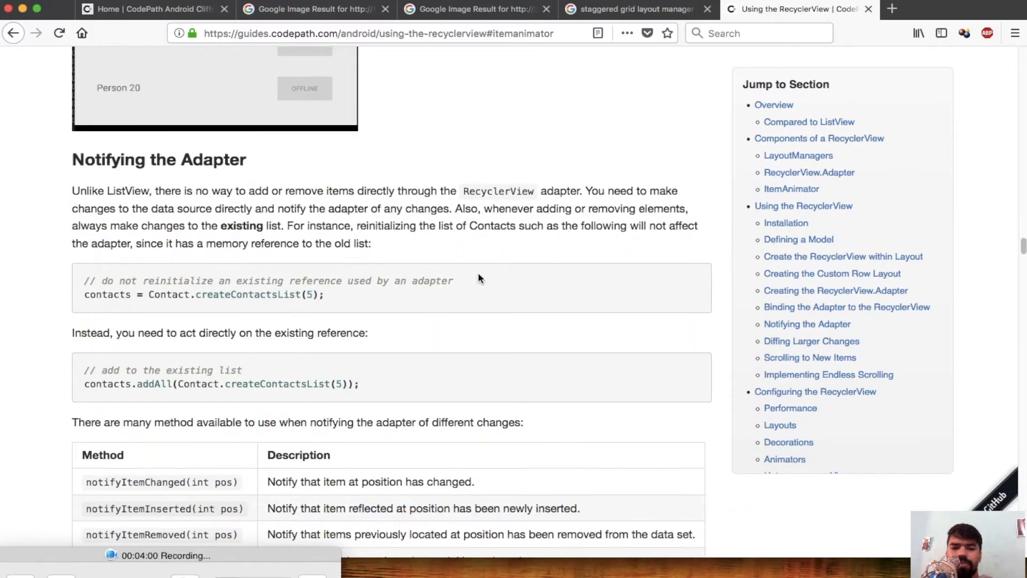
pyautogui.scroll(-3)
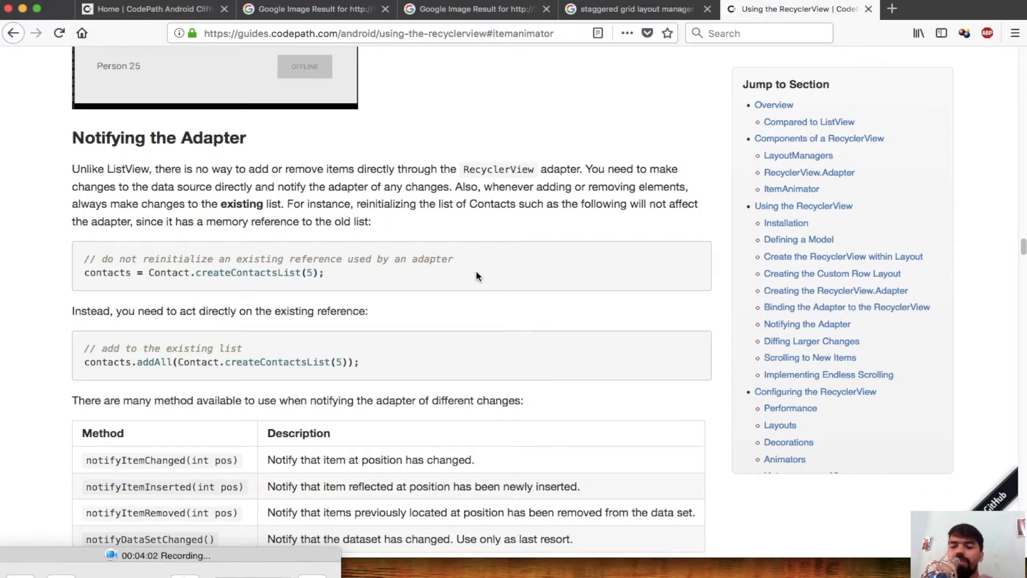
pyautogui.moveTo(447, 239)
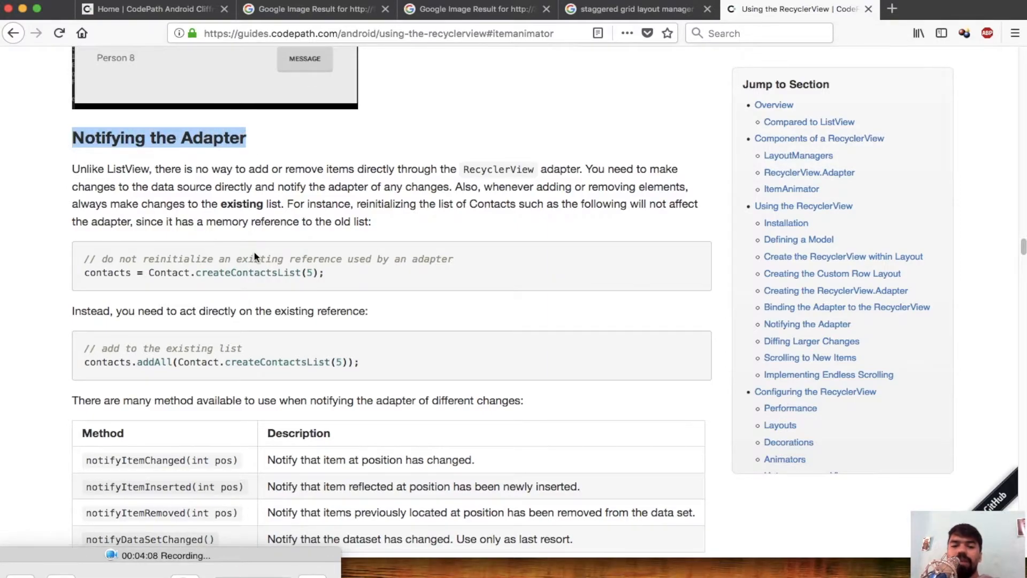
pyautogui.scroll(-3)
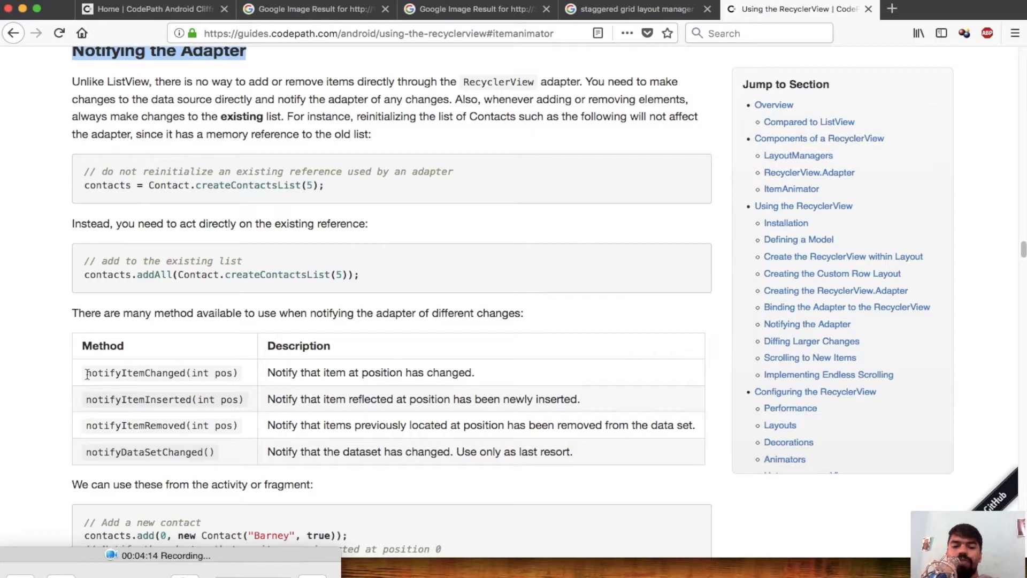
pyautogui.doubleClick(155, 372)
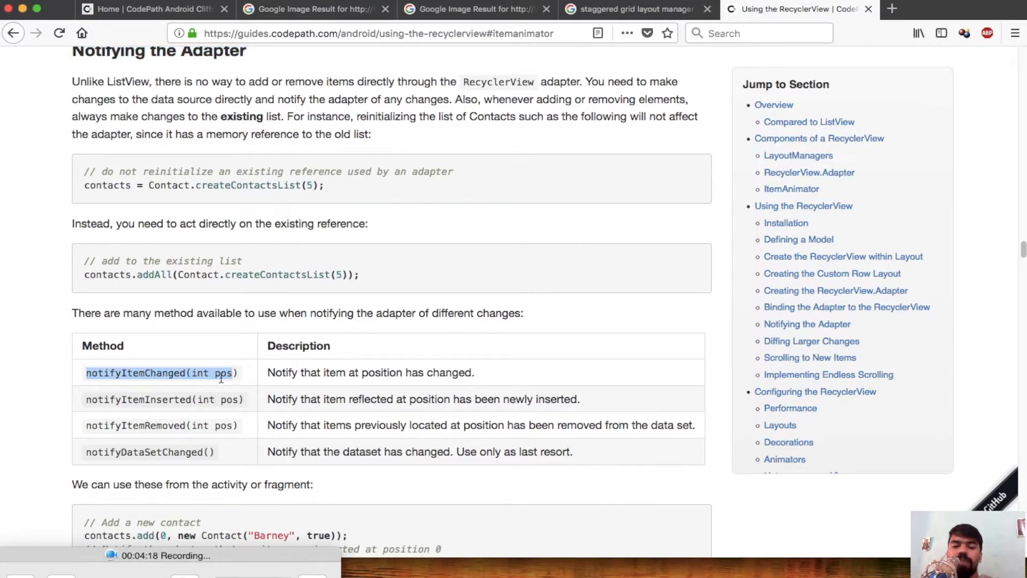
pyautogui.scroll(-3)
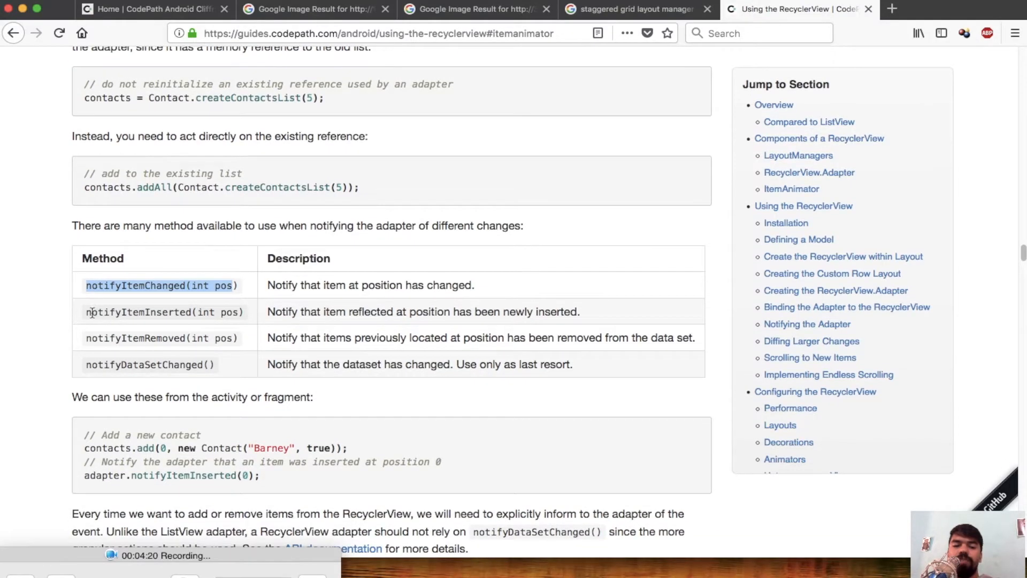
pyautogui.scroll(-3)
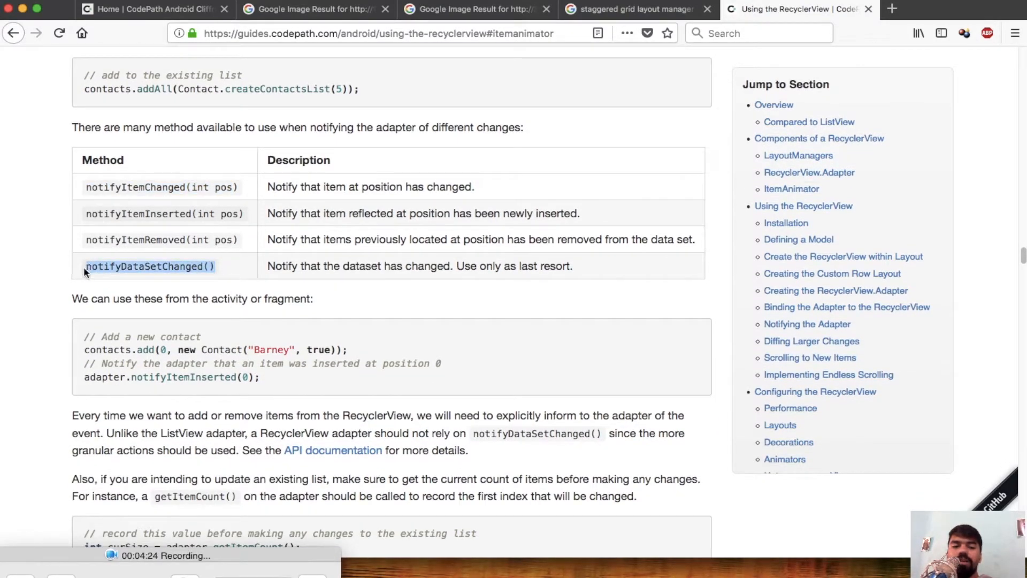
pyautogui.moveTo(225, 291)
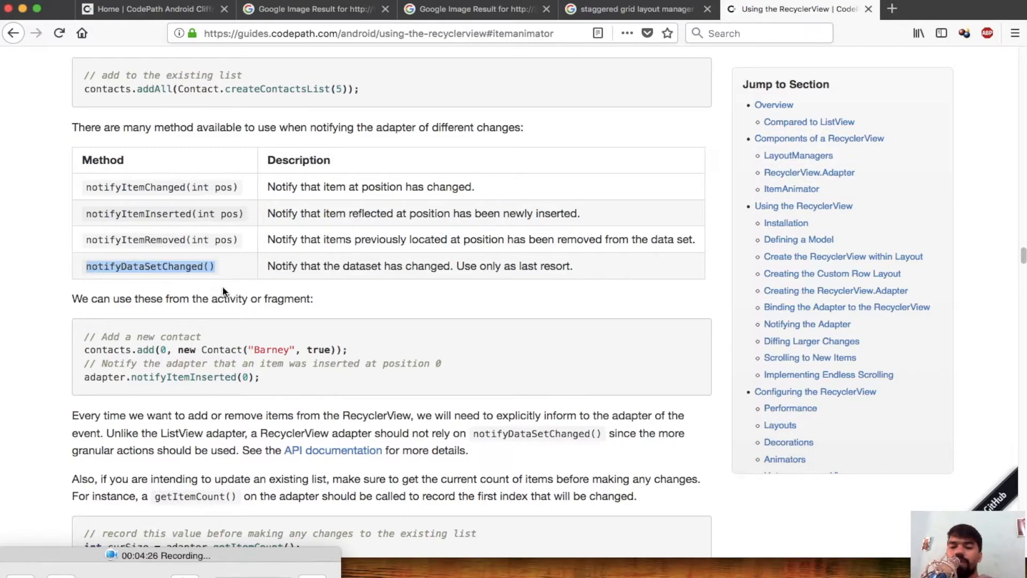
pyautogui.scroll(-3)
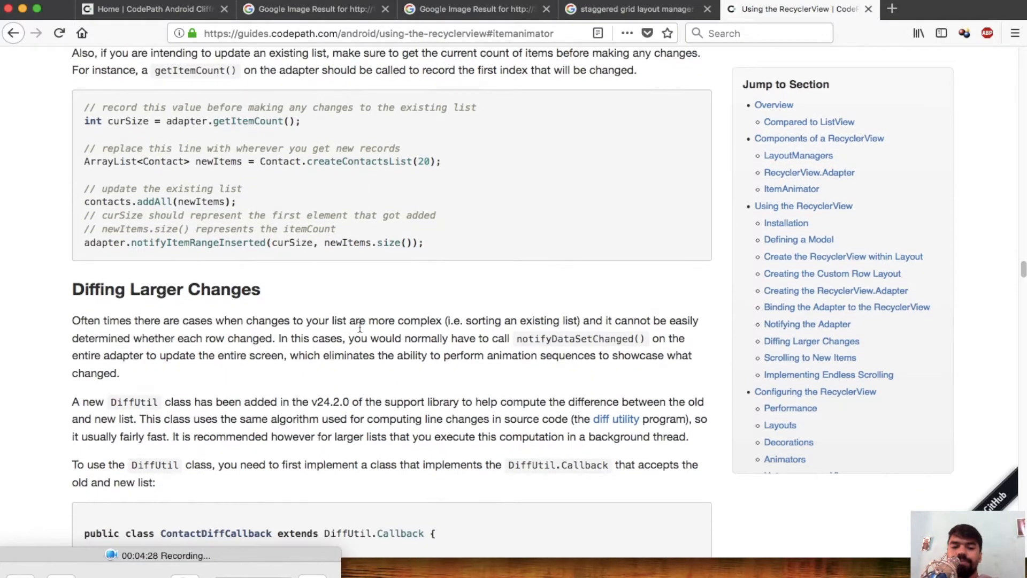
# Read the RecyclerView guide down past Snap to Center, then switch to the CodePath Android Cliffnotes home page.
pyautogui.scroll(-3)
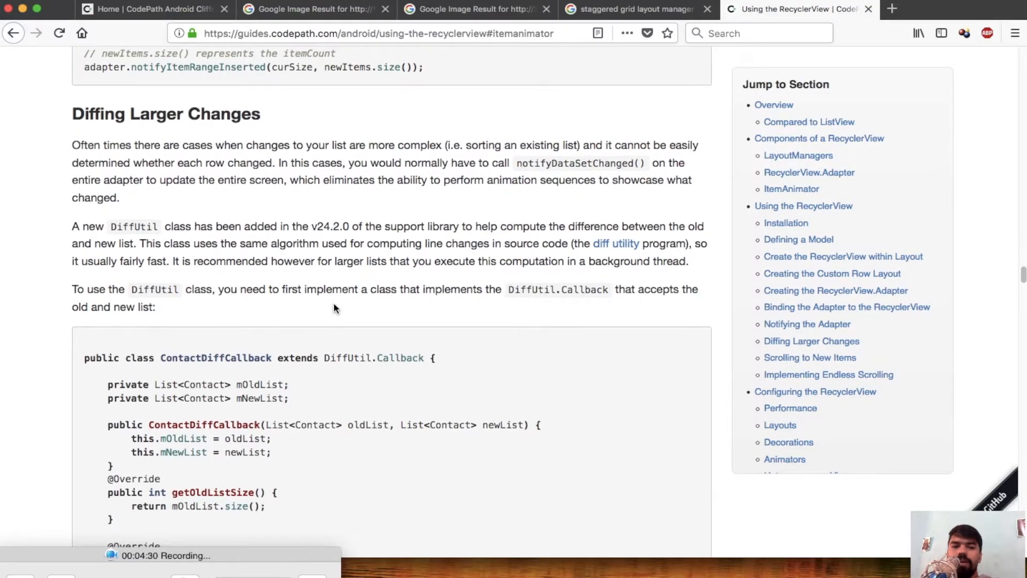
pyautogui.scroll(-3)
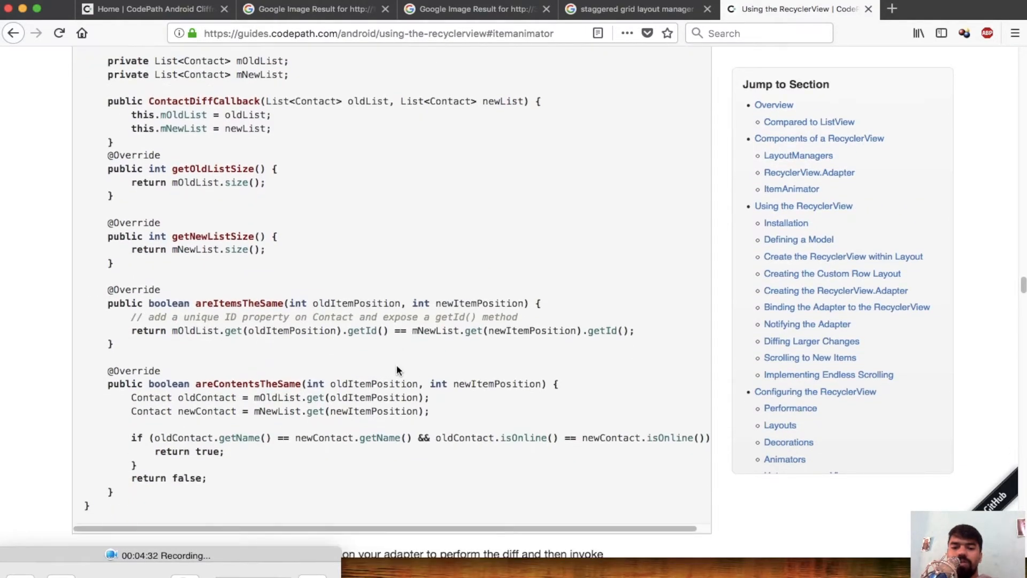
pyautogui.scroll(-3)
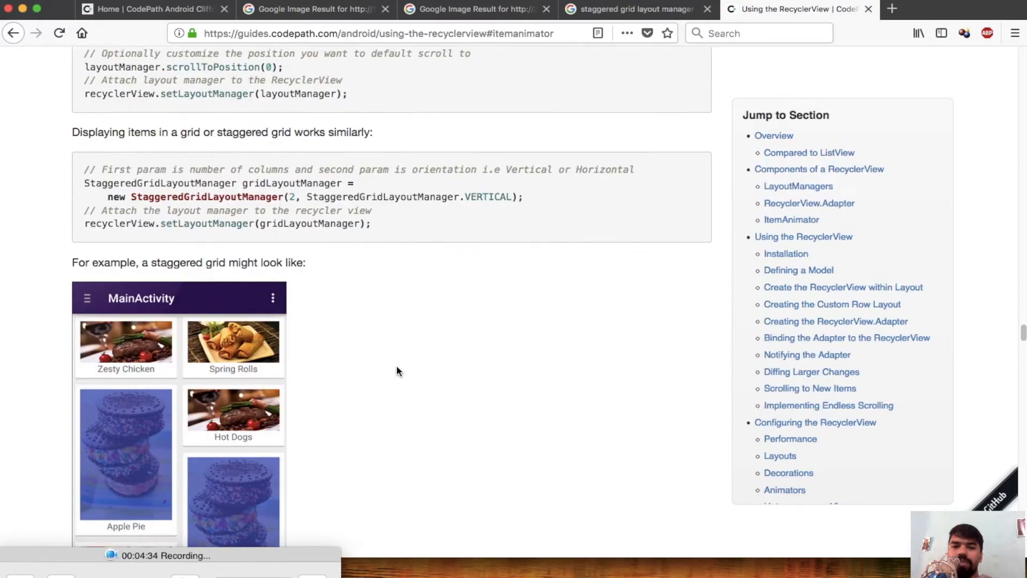
pyautogui.scroll(-3)
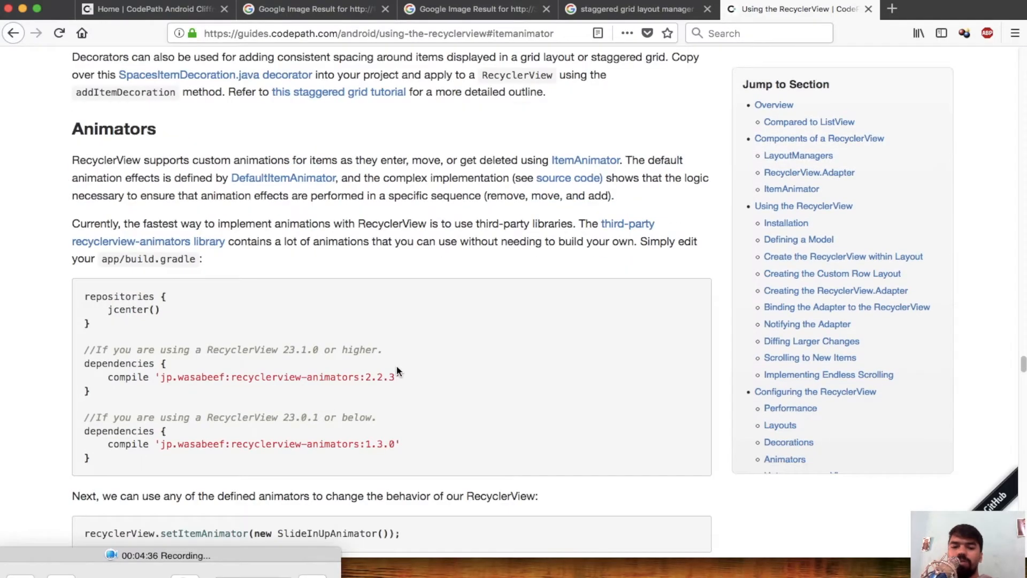
pyautogui.scroll(-3)
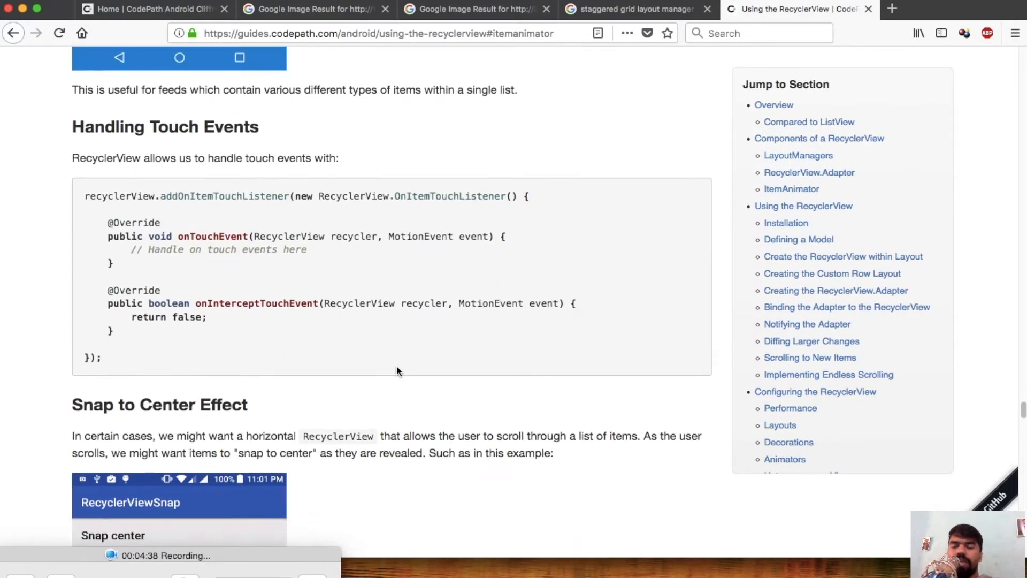
pyautogui.scroll(-3)
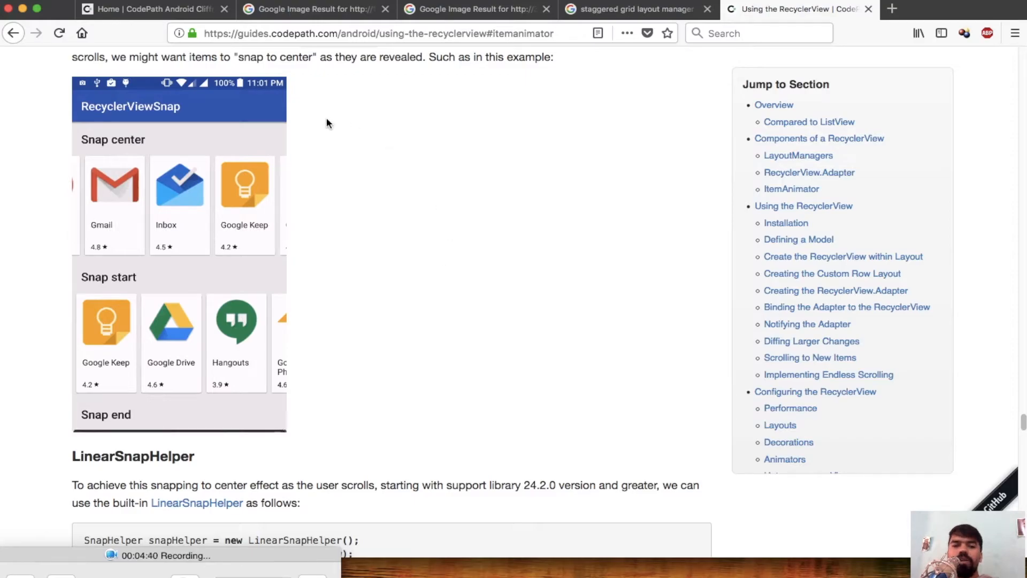
pyautogui.click(150, 10)
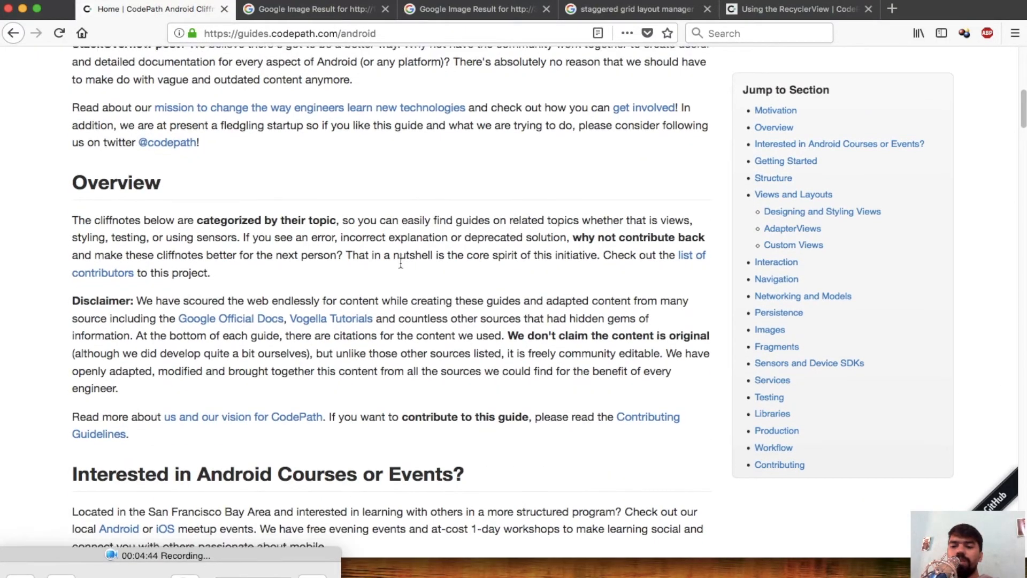
pyautogui.scroll(-3)
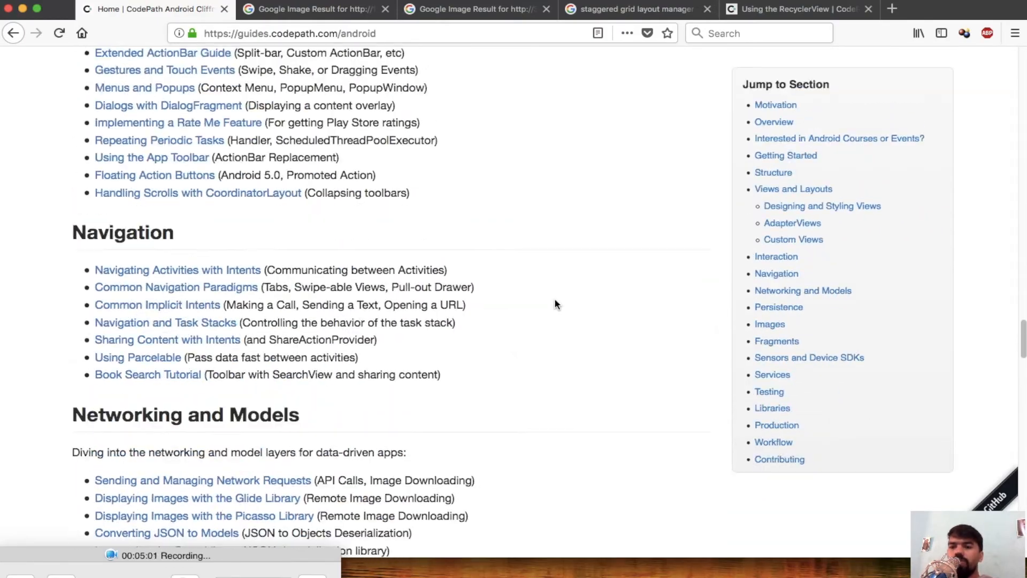
pyautogui.scroll(3)
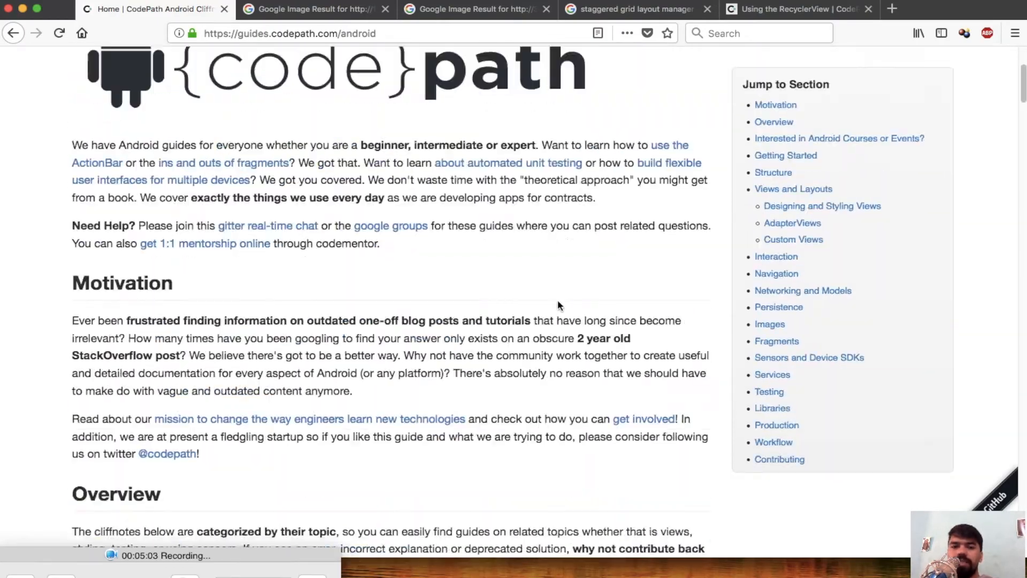
pyautogui.scroll(3)
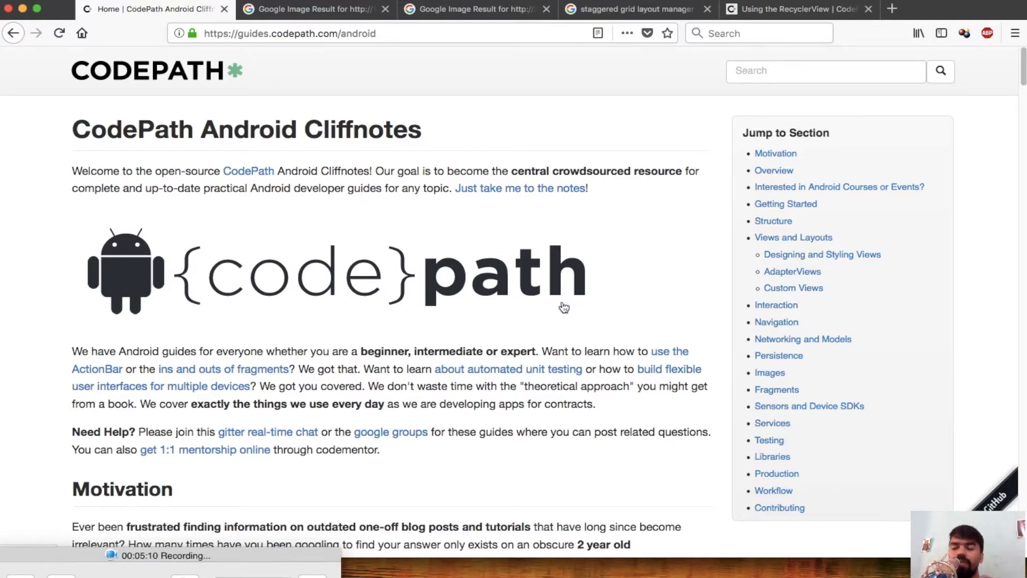
pyautogui.moveTo(565, 400)
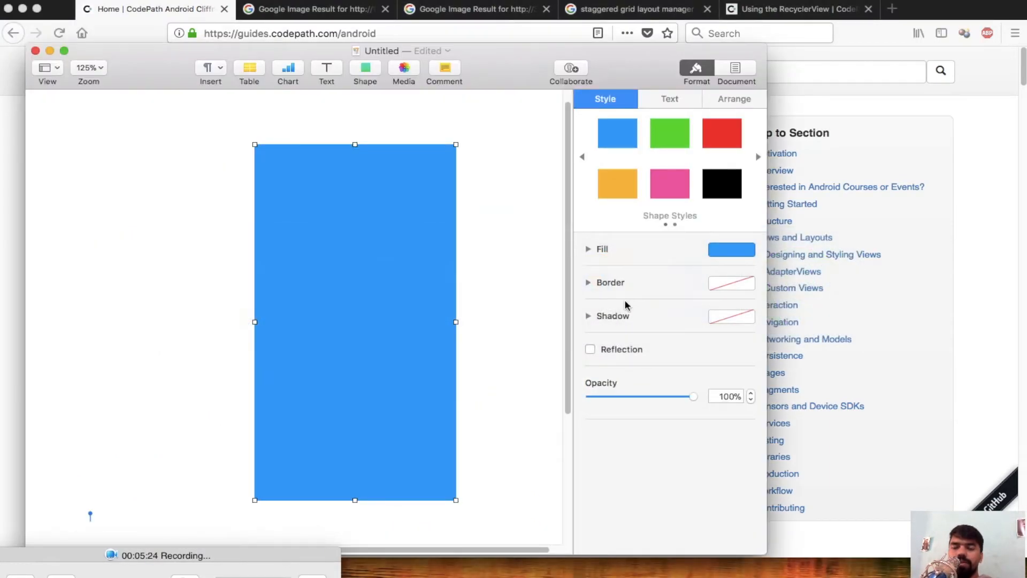
pyautogui.moveTo(466, 252)
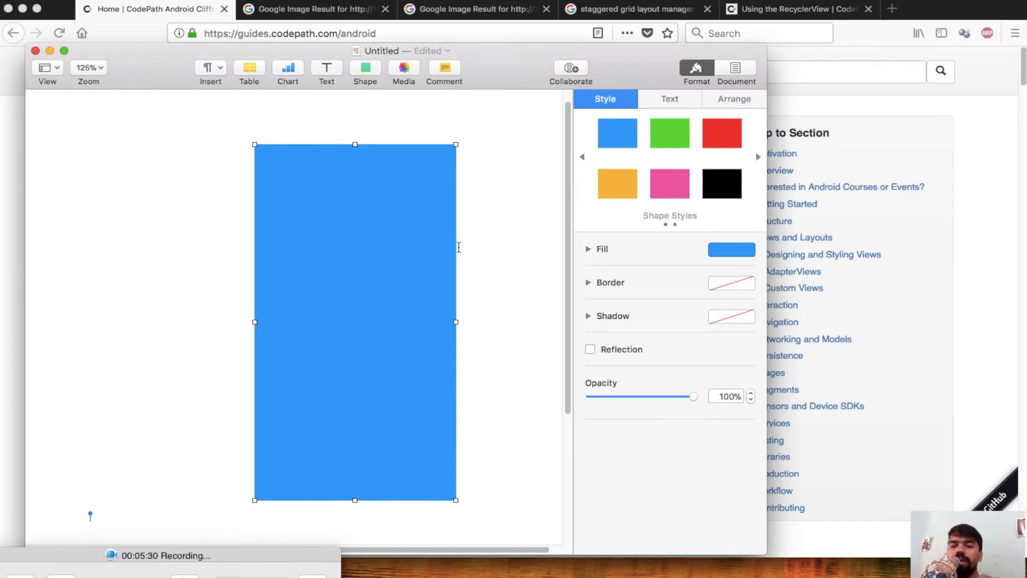
pyautogui.moveTo(461, 238)
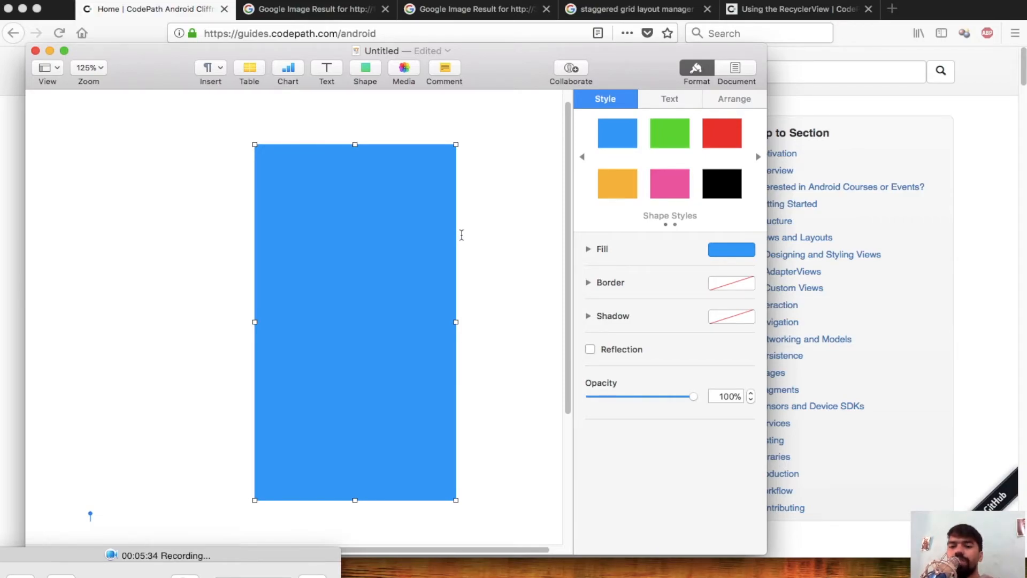
pyautogui.moveTo(443, 217)
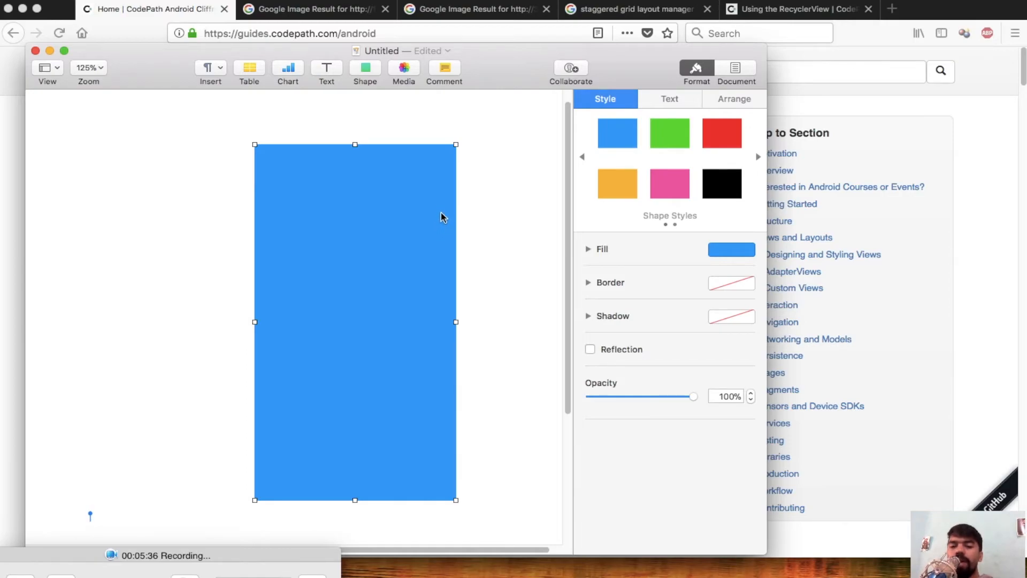
pyautogui.moveTo(404, 197)
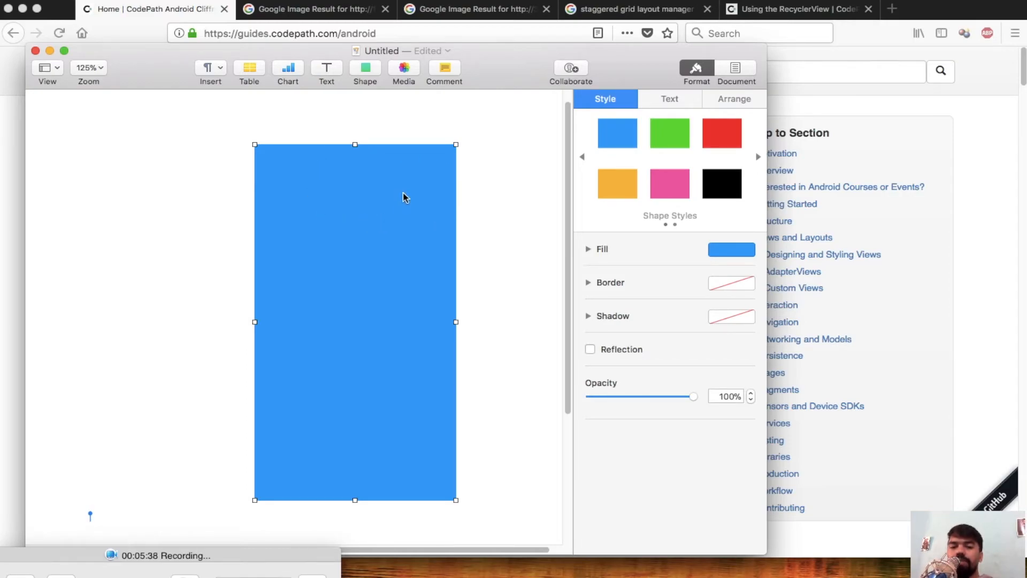
pyautogui.moveTo(368, 208)
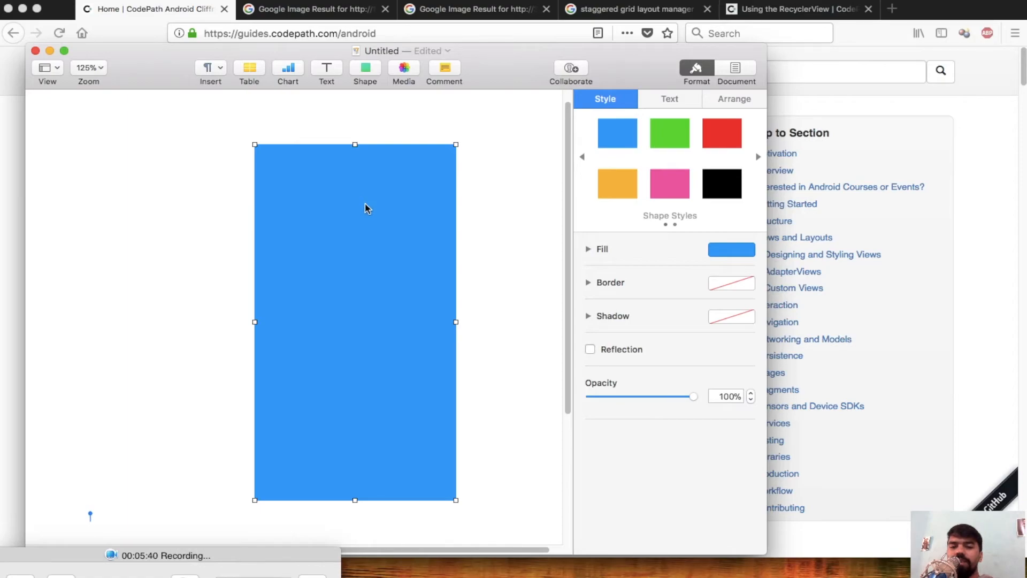
pyautogui.moveTo(391, 444)
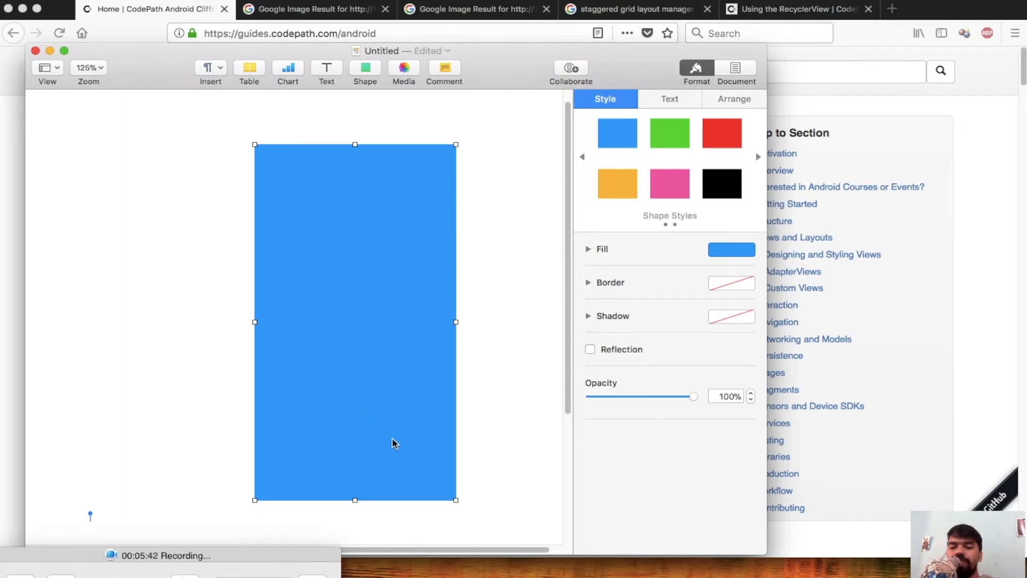
pyautogui.moveTo(382, 406)
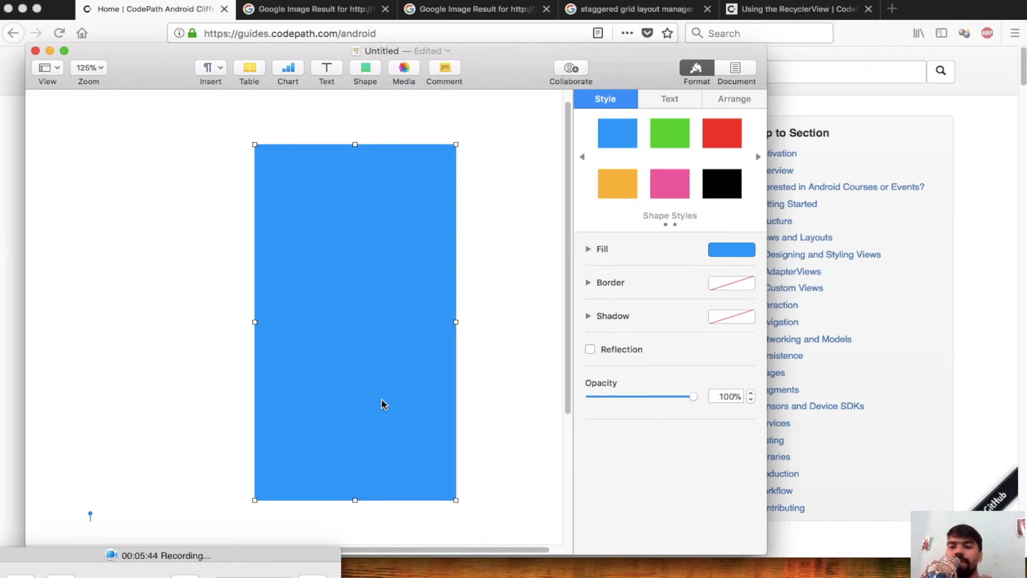
# Start inserting a square shape onto the Pages document holding the tall blue rectangle.
pyautogui.click(364, 68)
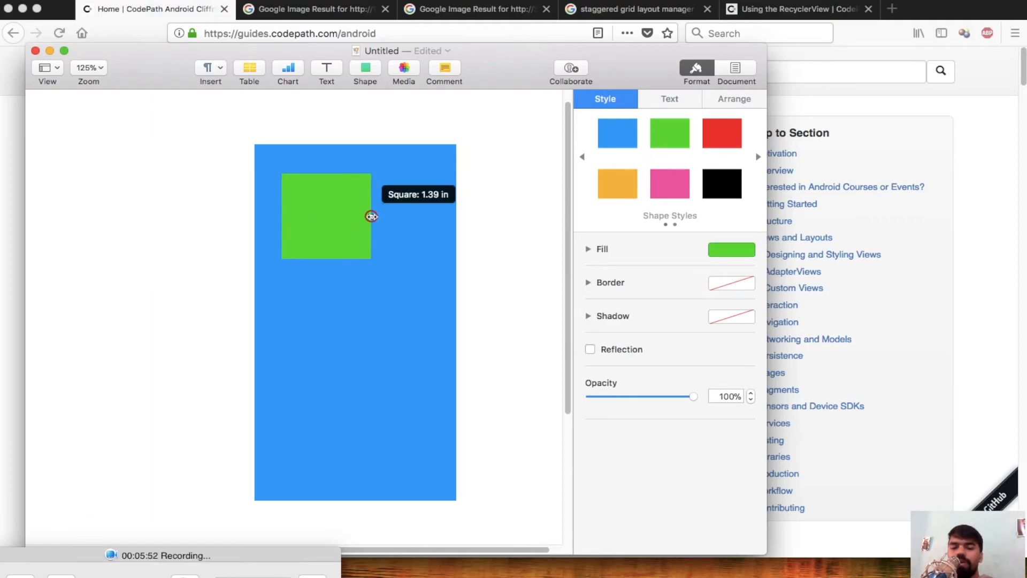
# Widen the green box, add another square below it, and label the red box 'Image'.
pyautogui.moveTo(371, 216); pyautogui.dragTo(423, 213)
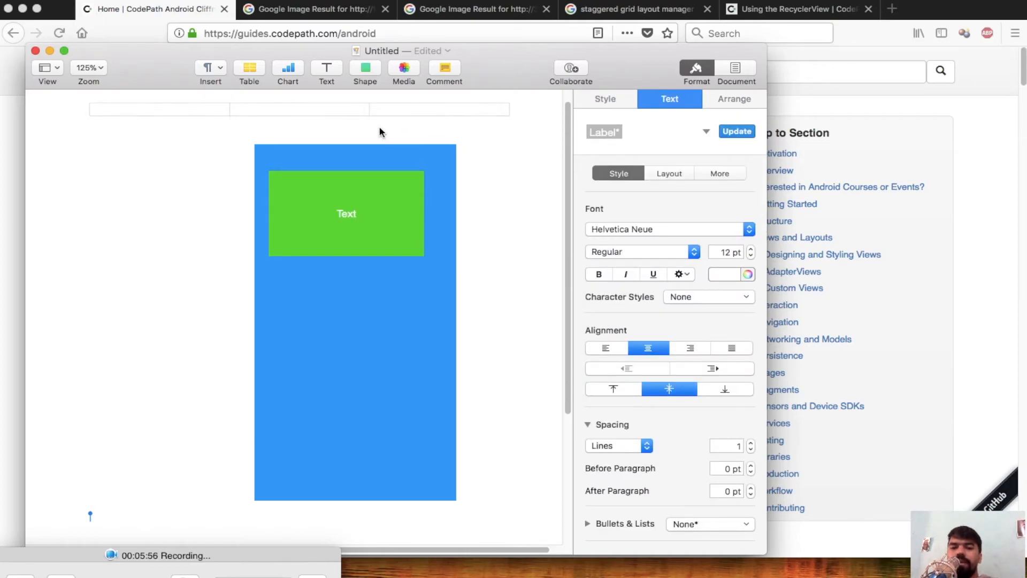
pyautogui.click(365, 68)
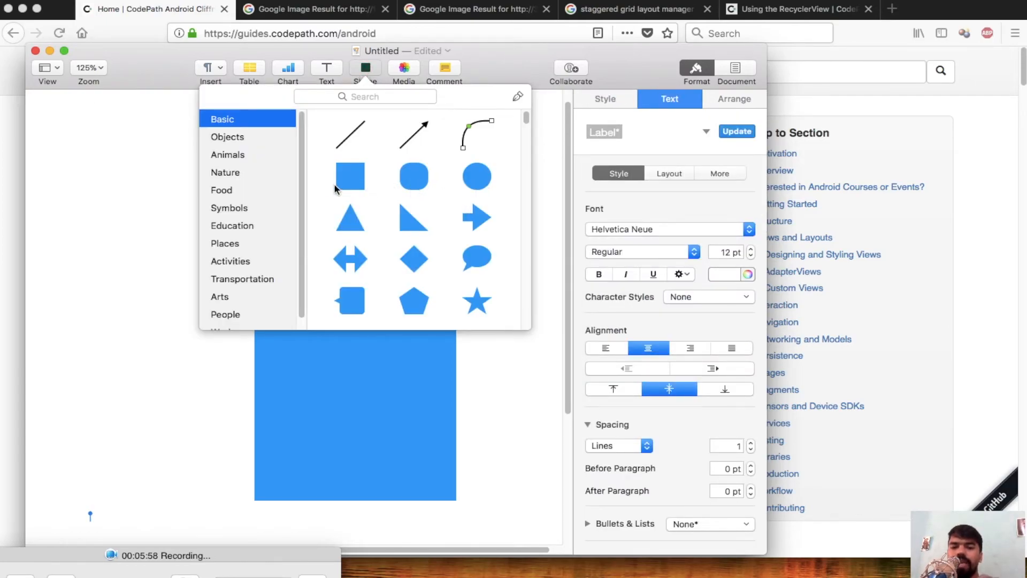
pyautogui.click(350, 175)
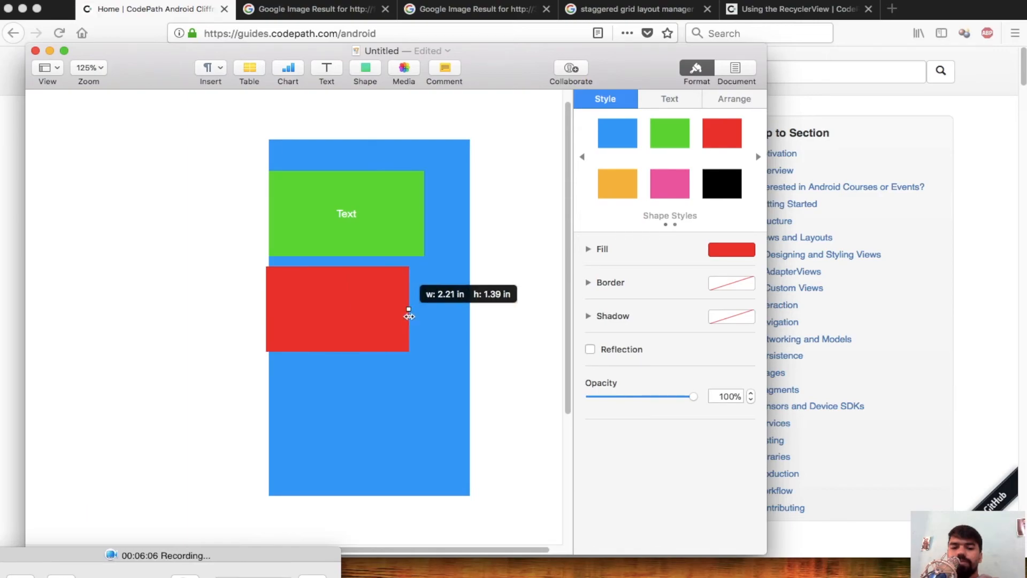
pyautogui.doubleClick(338, 310)
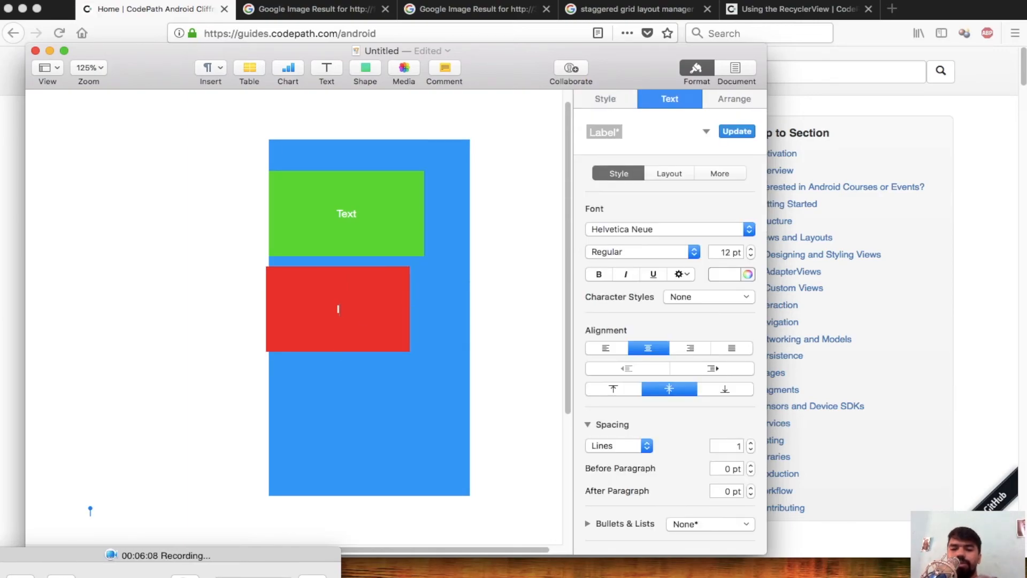
pyautogui.write('Image')
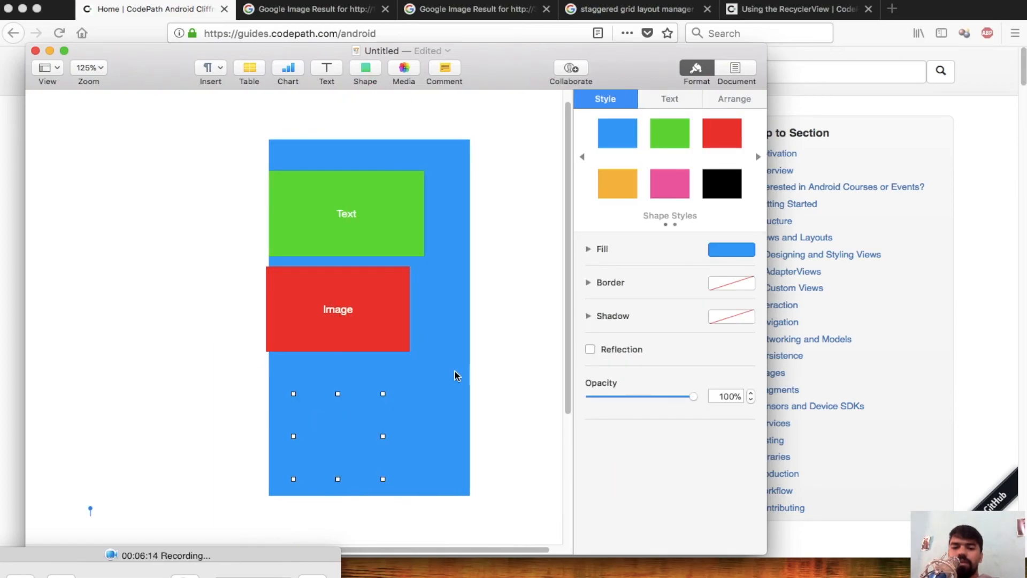
# Fill the bottom box black and label it 'Video', selecting the word afterwards.
pyautogui.click(721, 183)
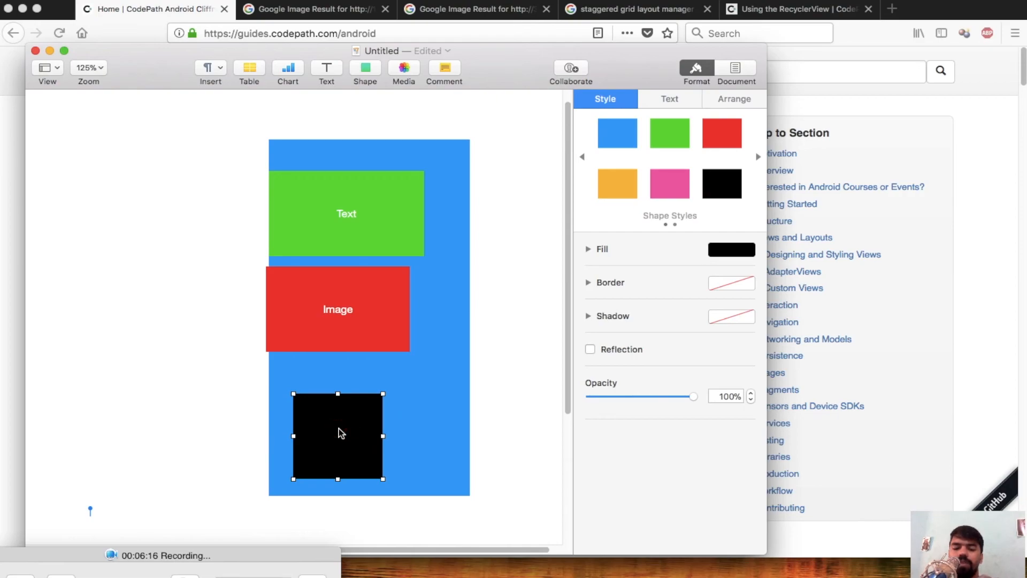
pyautogui.write('Video')
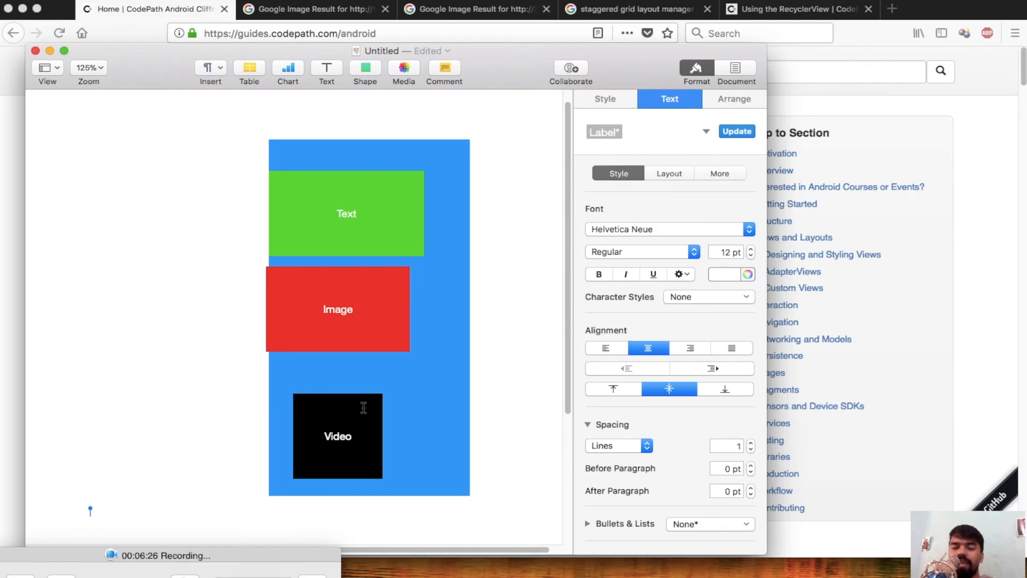
pyautogui.doubleClick(337, 437)
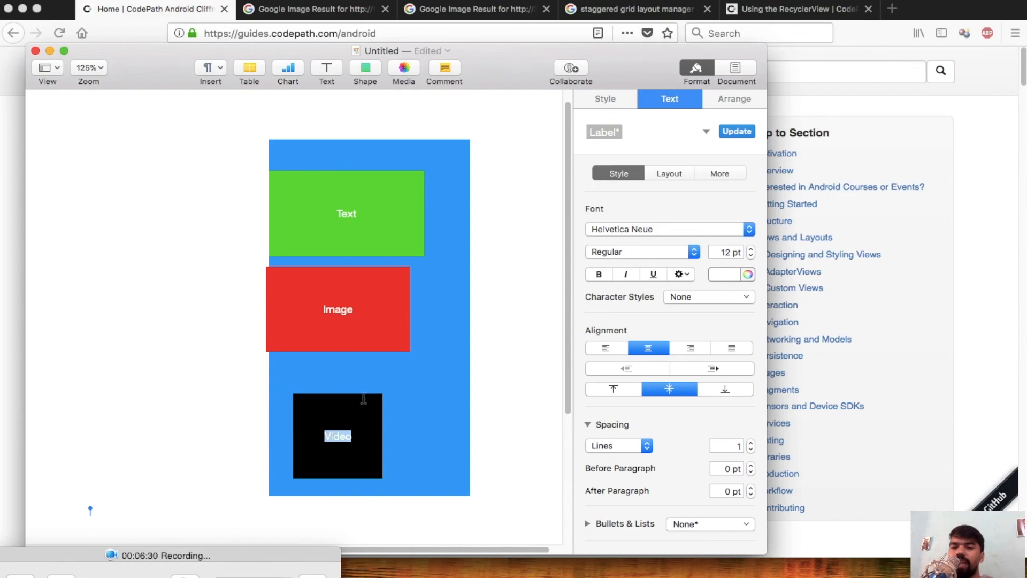
pyautogui.moveTo(391, 434)
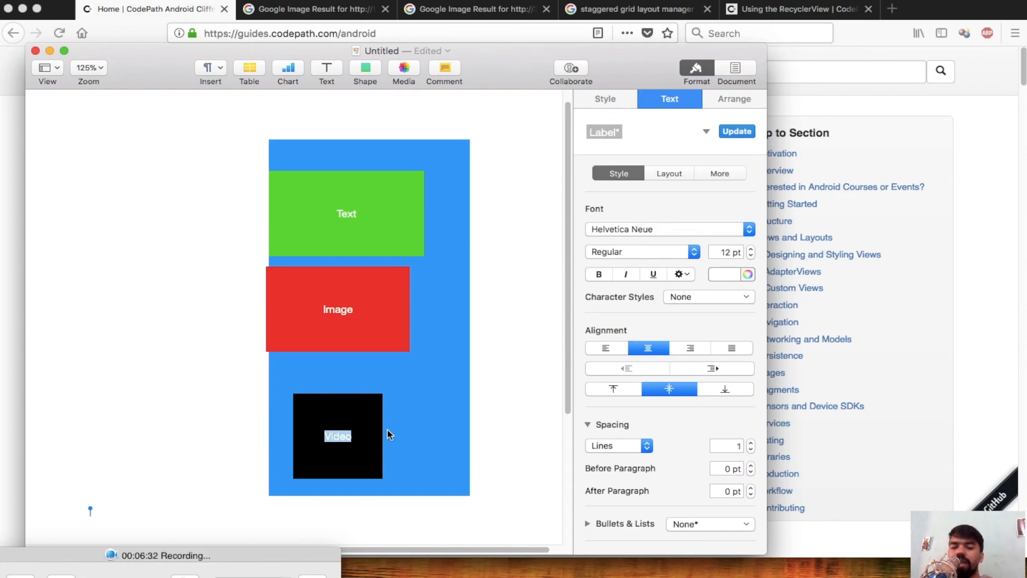